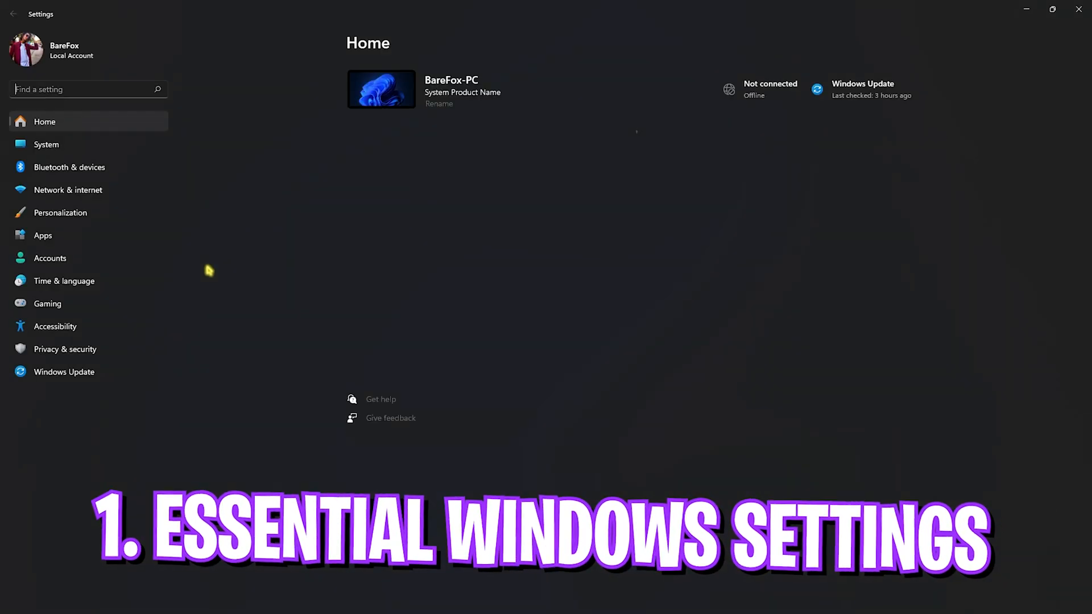
# Switch Game Mode On under Gaming, then head to the Display Graphics settings.
pyautogui.click(47, 304)
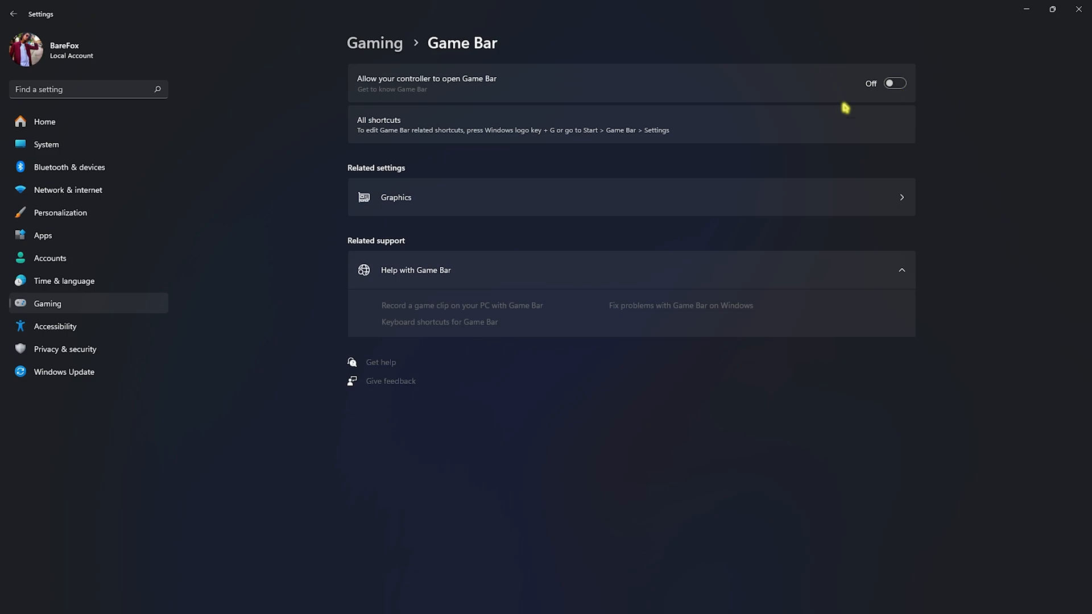
pyautogui.click(13, 13)
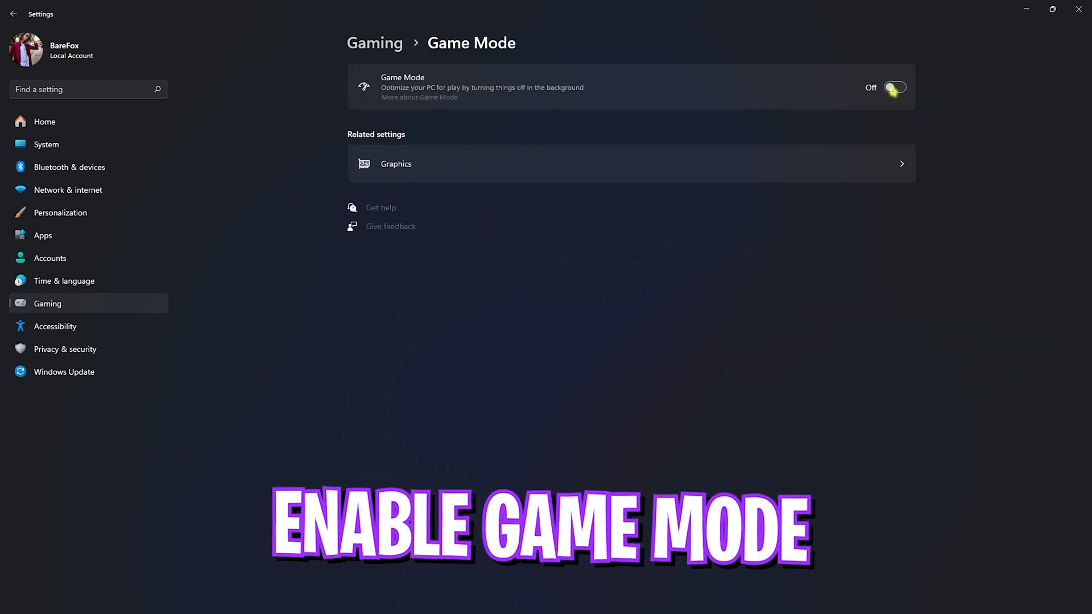
pyautogui.click(895, 87)
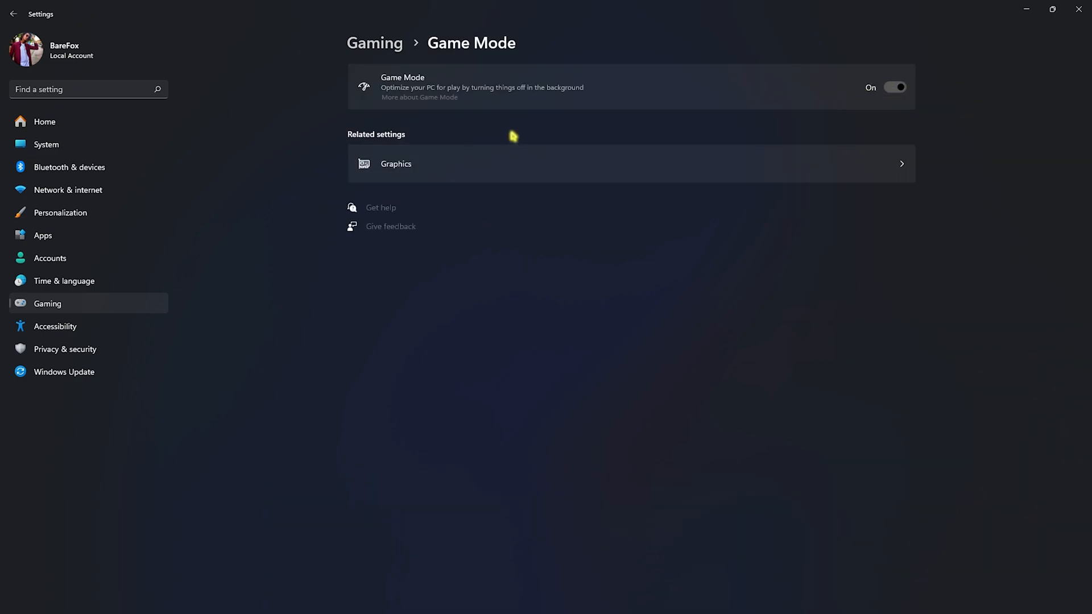
pyautogui.moveTo(512, 130)
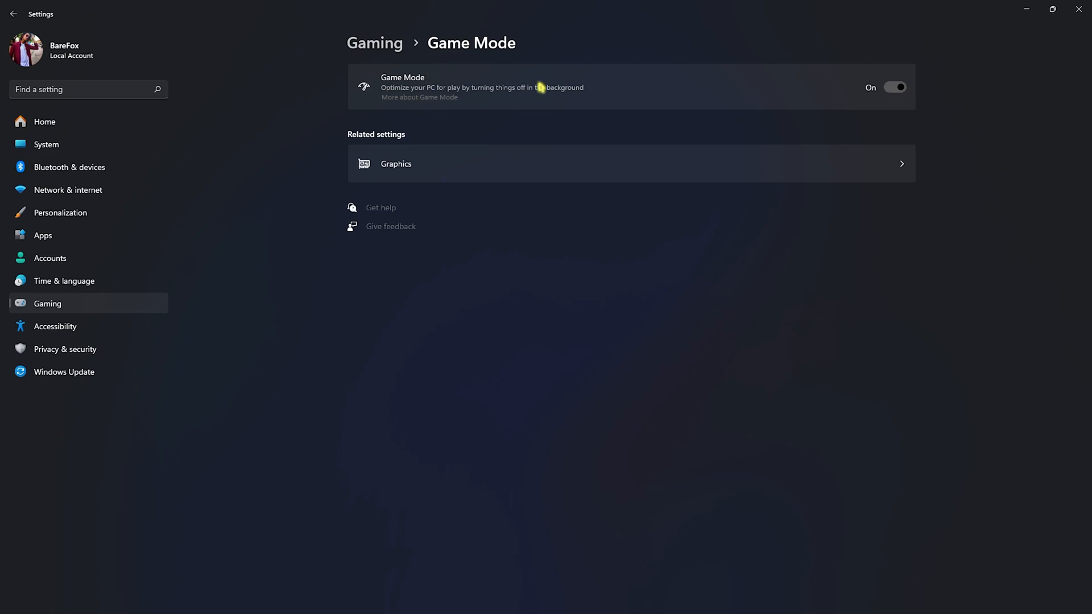
pyautogui.click(395, 164)
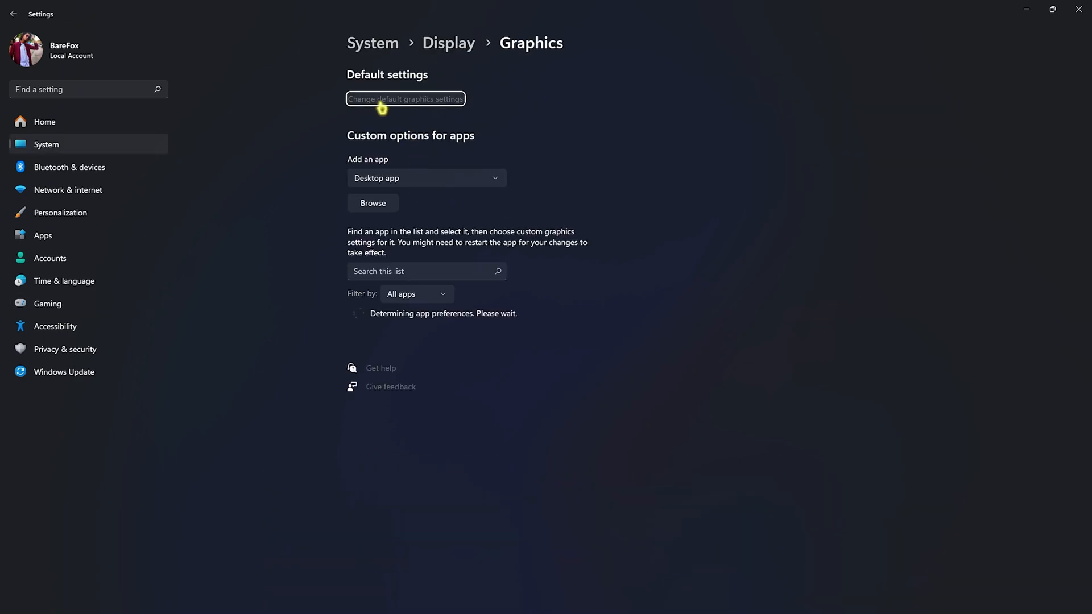
# Enable Hardware-accelerated GPU scheduling in the default graphics settings.
pyautogui.click(405, 98)
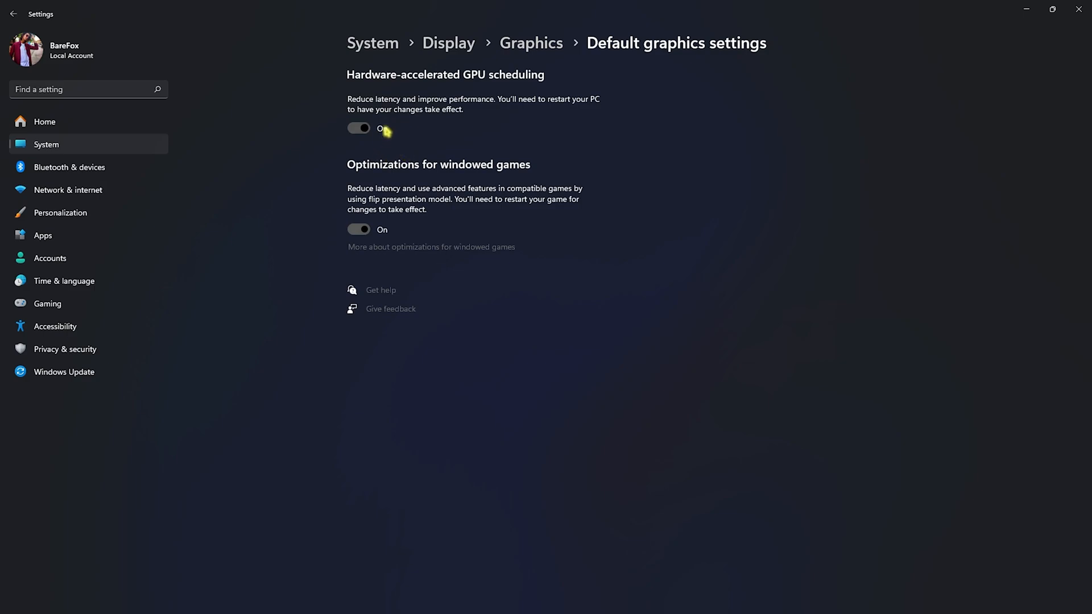
pyautogui.click(357, 128)
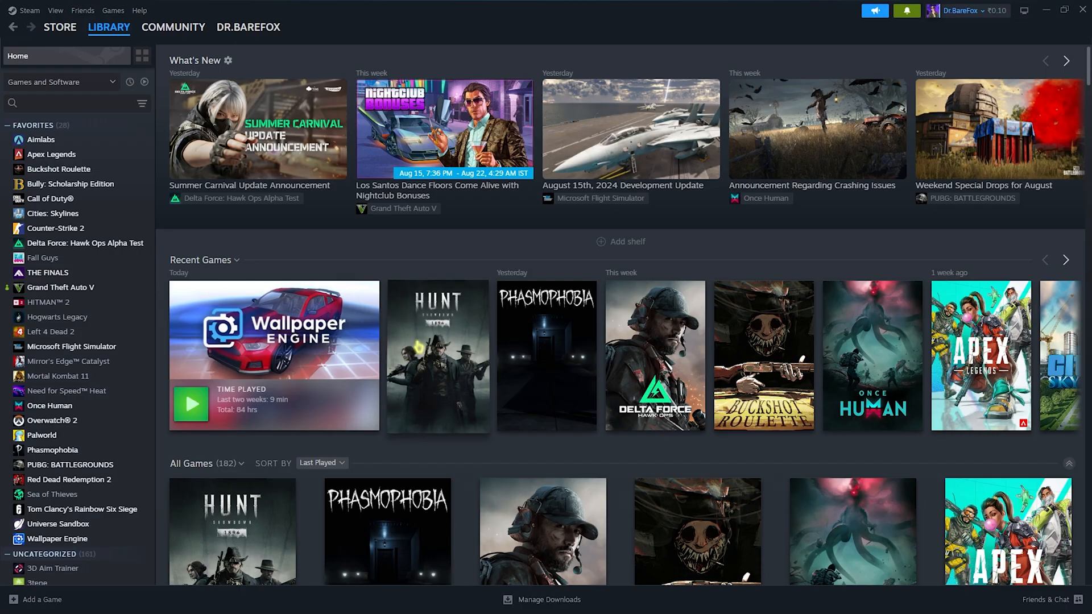
# Browse Hunt: Showdown 1896's local files from Steam and select the install folder path.
pyautogui.rightClick(437, 354)
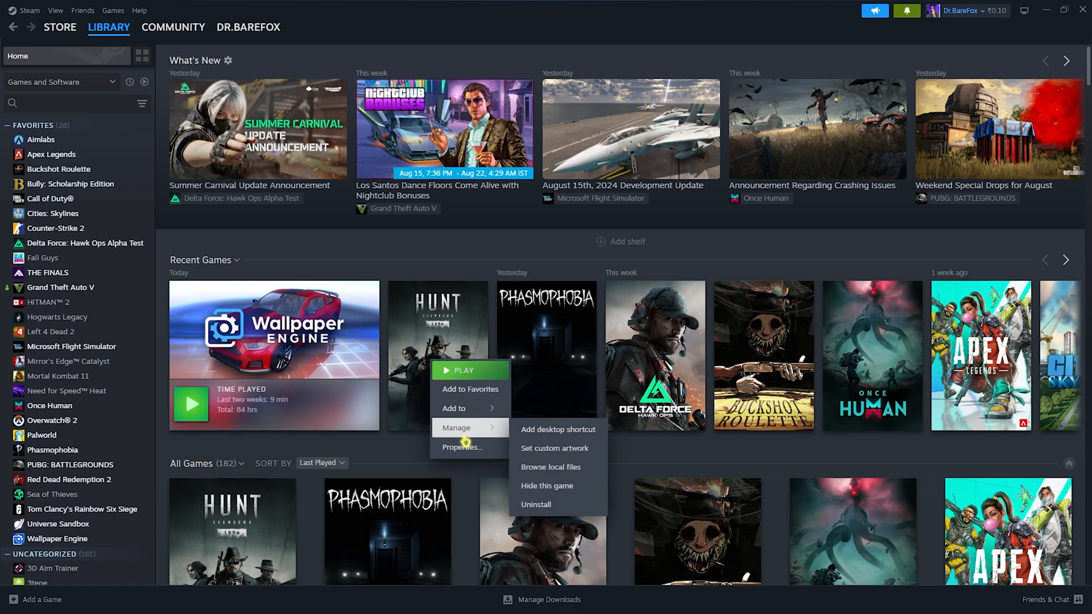
pyautogui.click(542, 471)
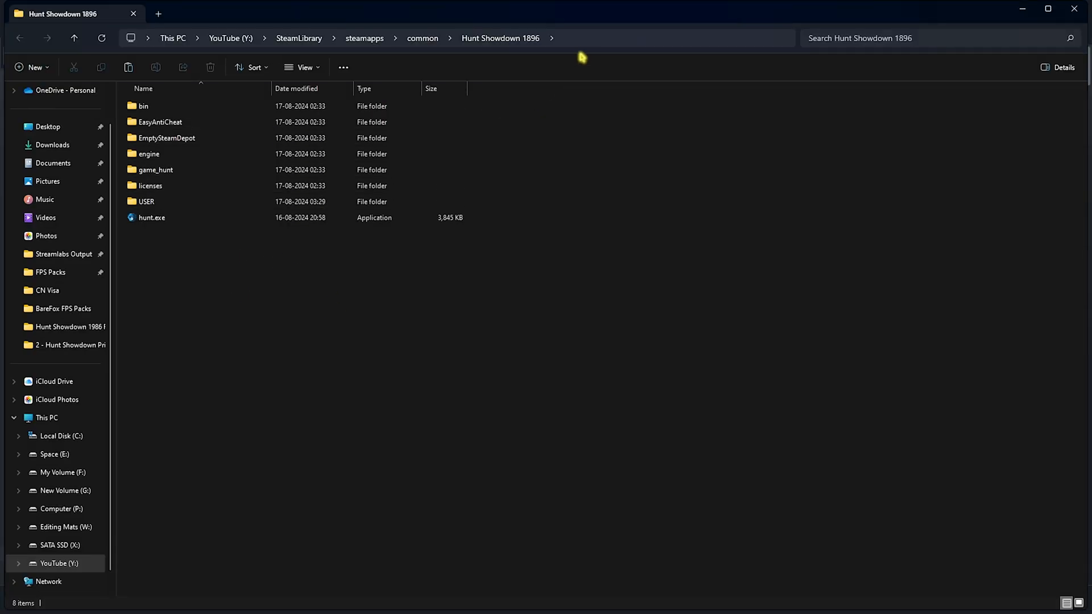
pyautogui.click(453, 38)
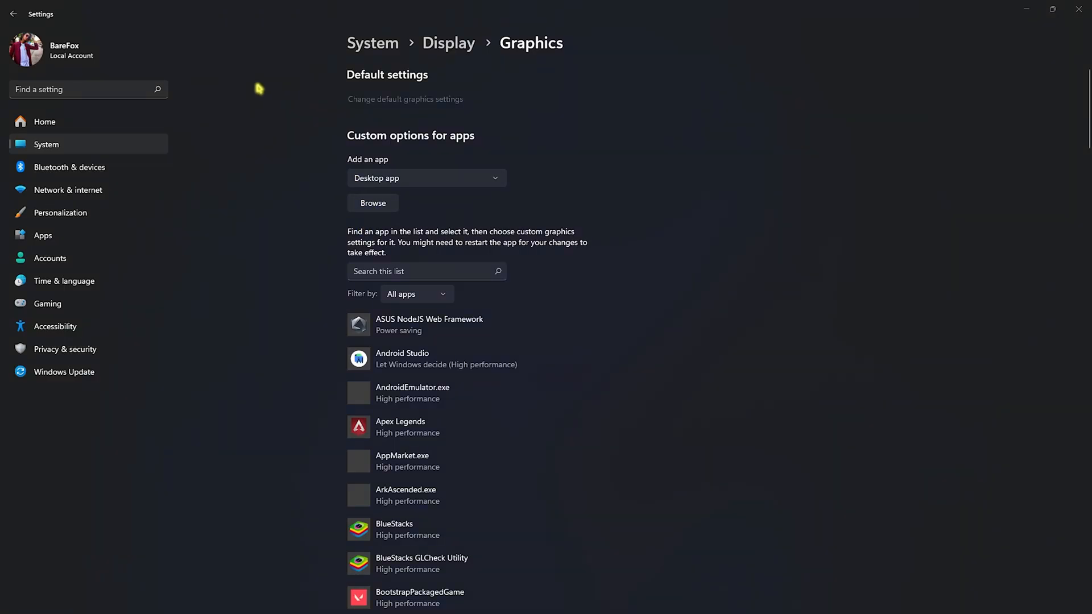
# Add HuntGame.exe to the per-app graphics list and bring up its graphics preference Options.
pyautogui.click(373, 203)
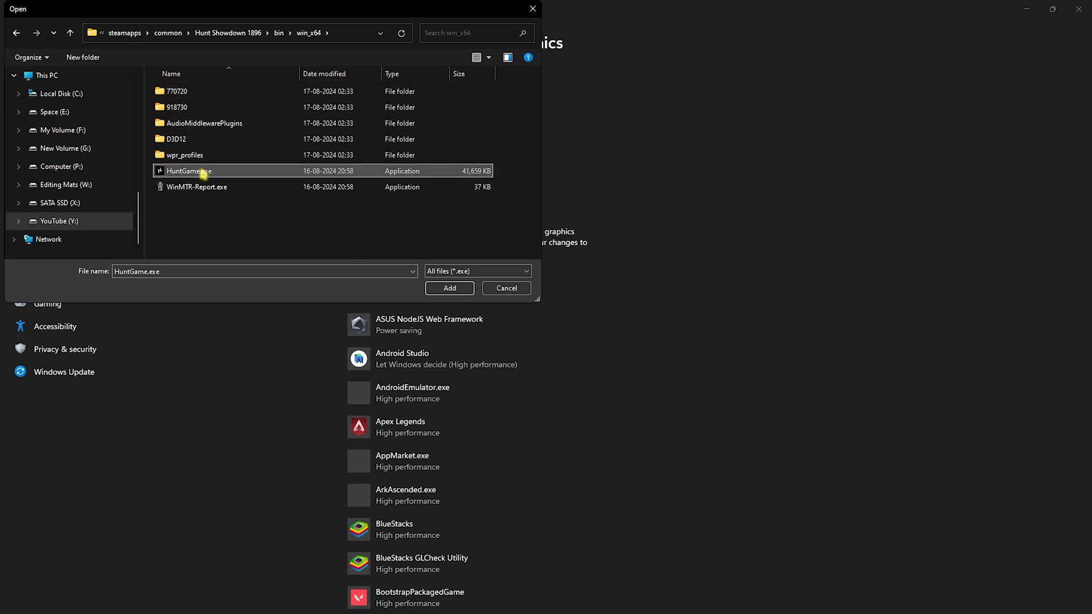
pyautogui.click(450, 288)
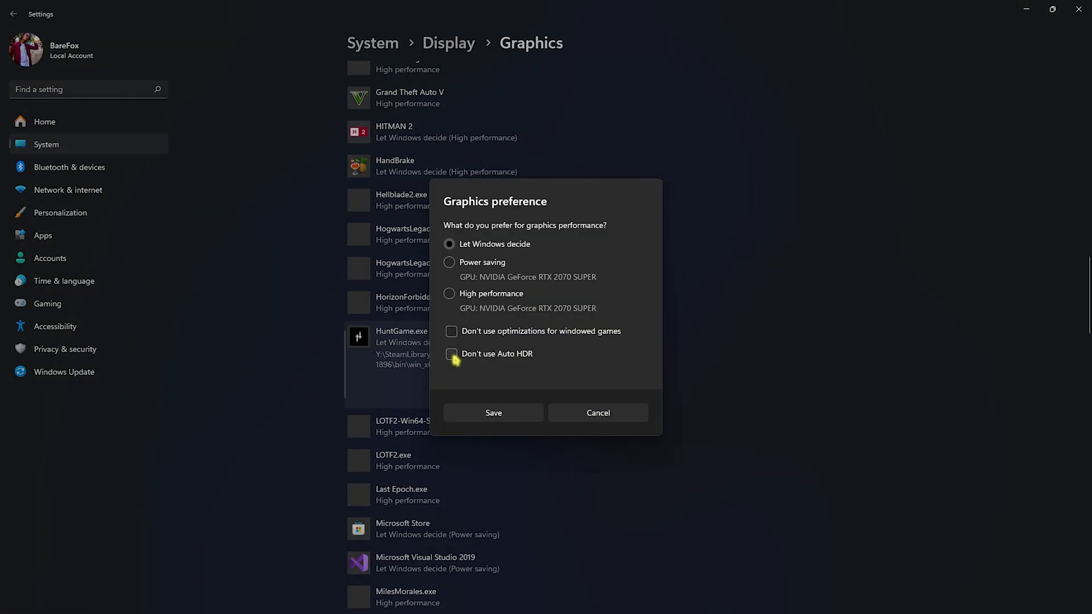
pyautogui.click(597, 413)
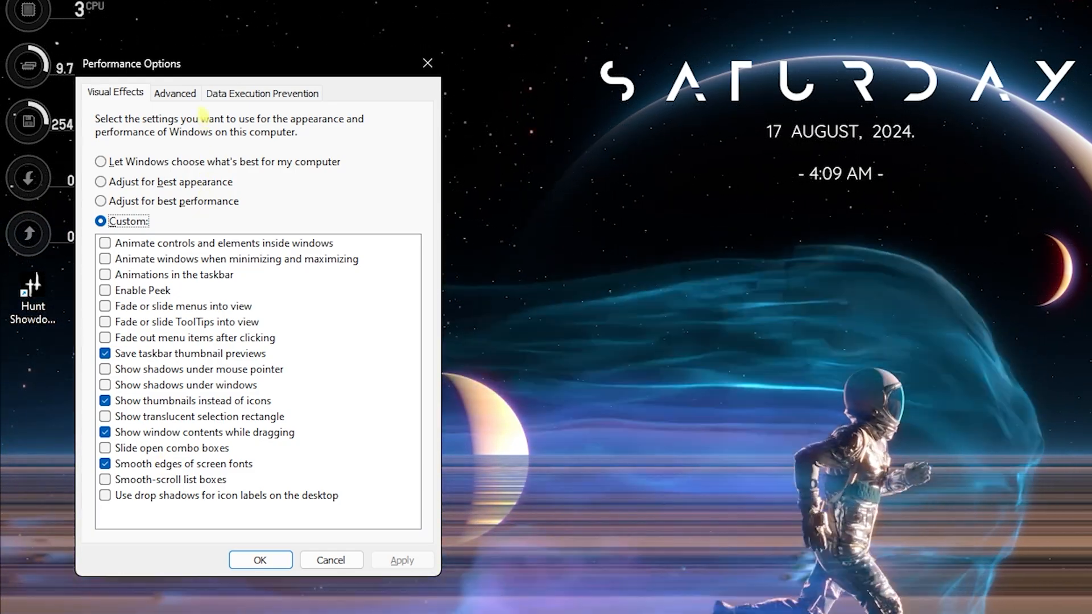
# From the Advanced tab, bring up the Virtual Memory settings for the paging file.
pyautogui.click(174, 93)
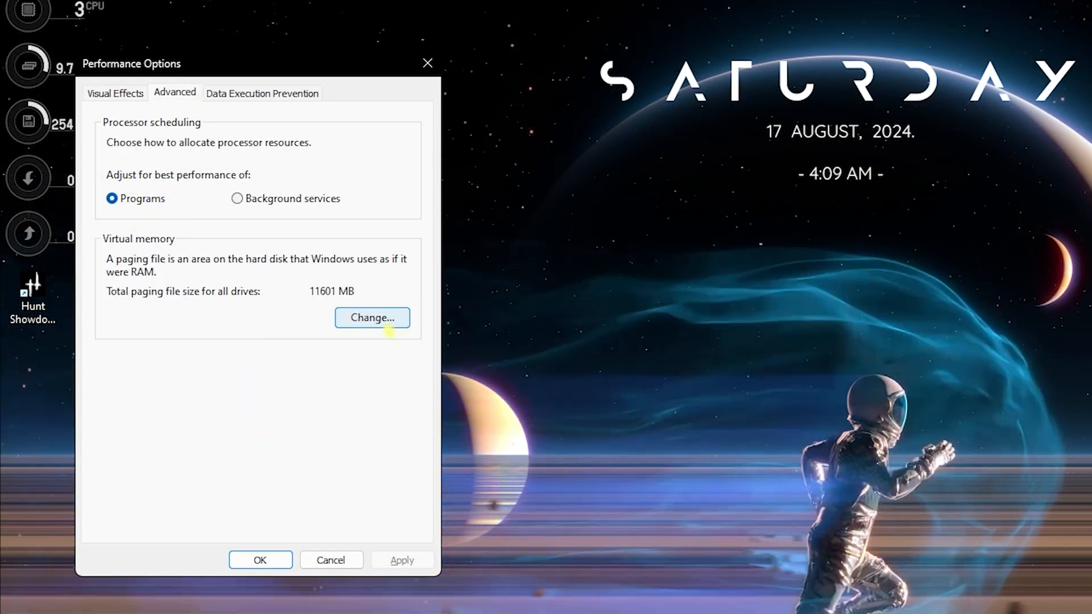
pyautogui.click(372, 317)
pyautogui.write('cal')
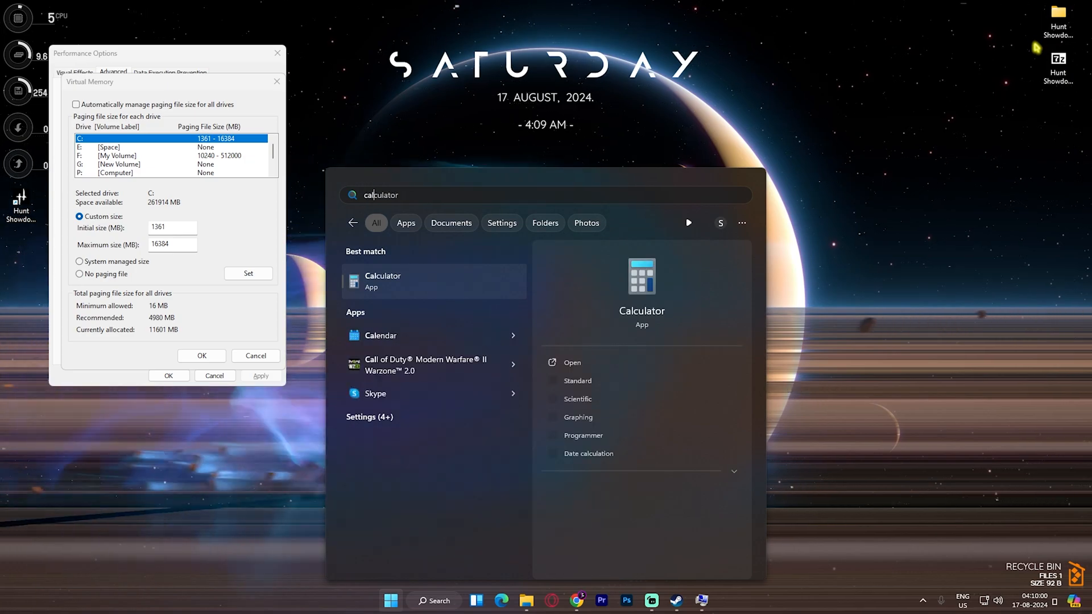
# Launch Calculator, compute 32 × 1024 = 32,768 and select the result for the paging file size.
pyautogui.click(382, 281)
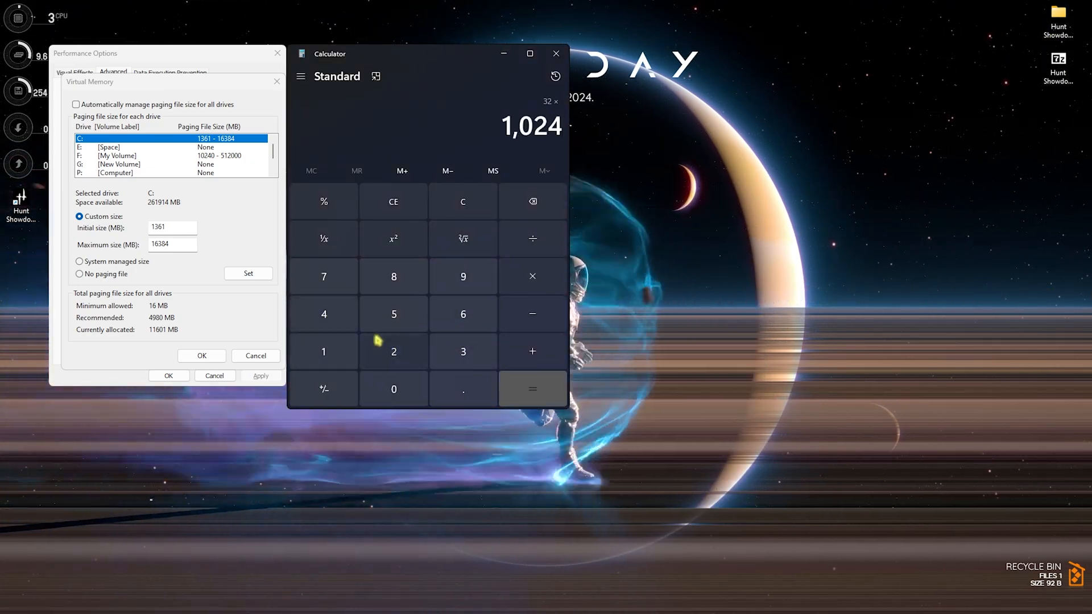
pyautogui.click(533, 389)
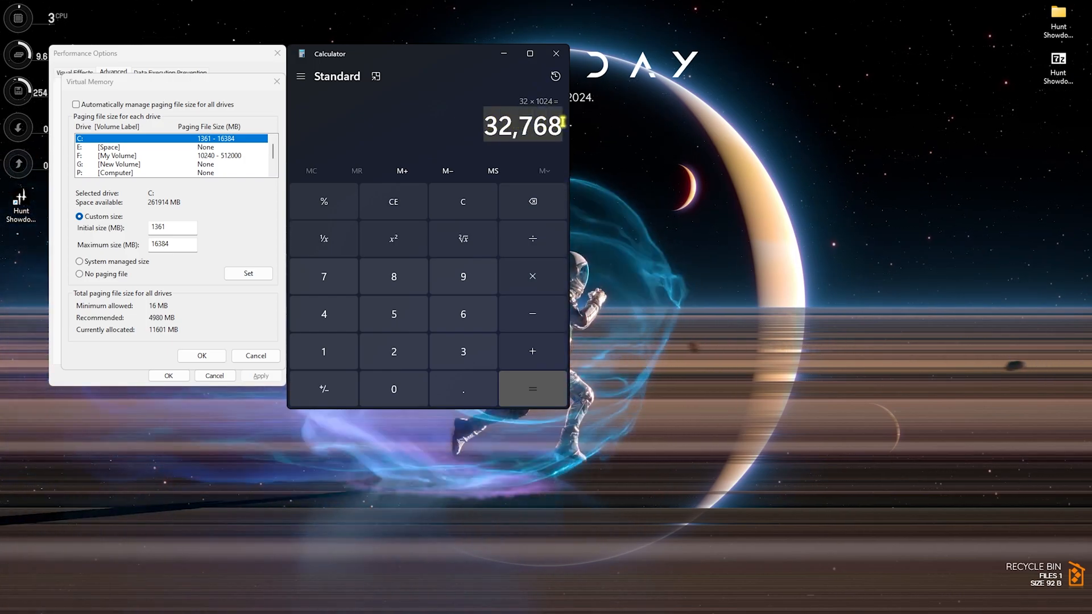
pyautogui.click(531, 389)
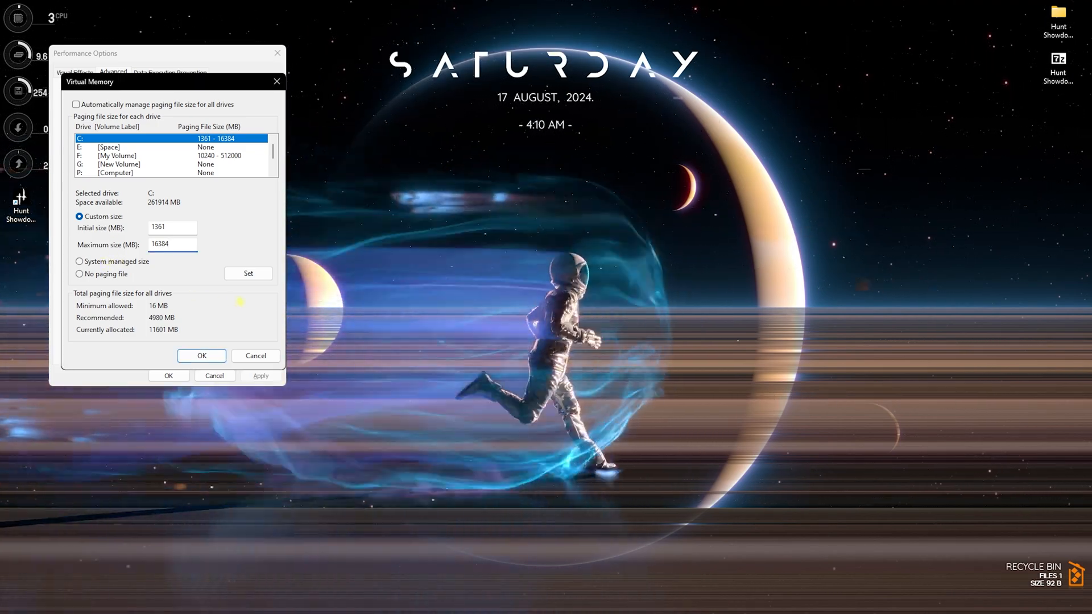
pyautogui.click(202, 356)
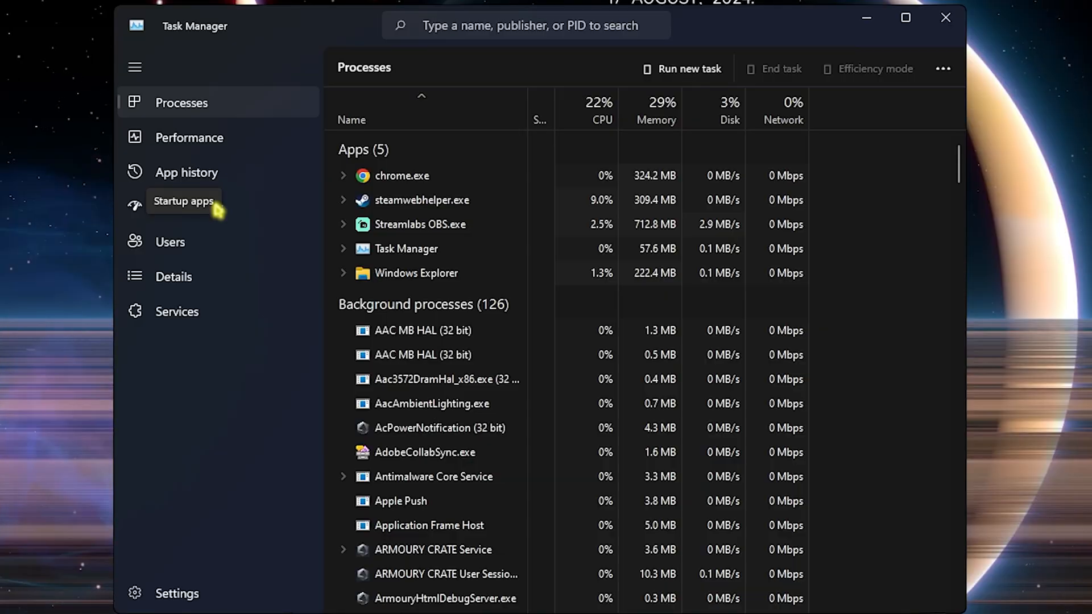
# Show Task Manager's Startup apps list with each app's status and startup impact.
pyautogui.click(183, 201)
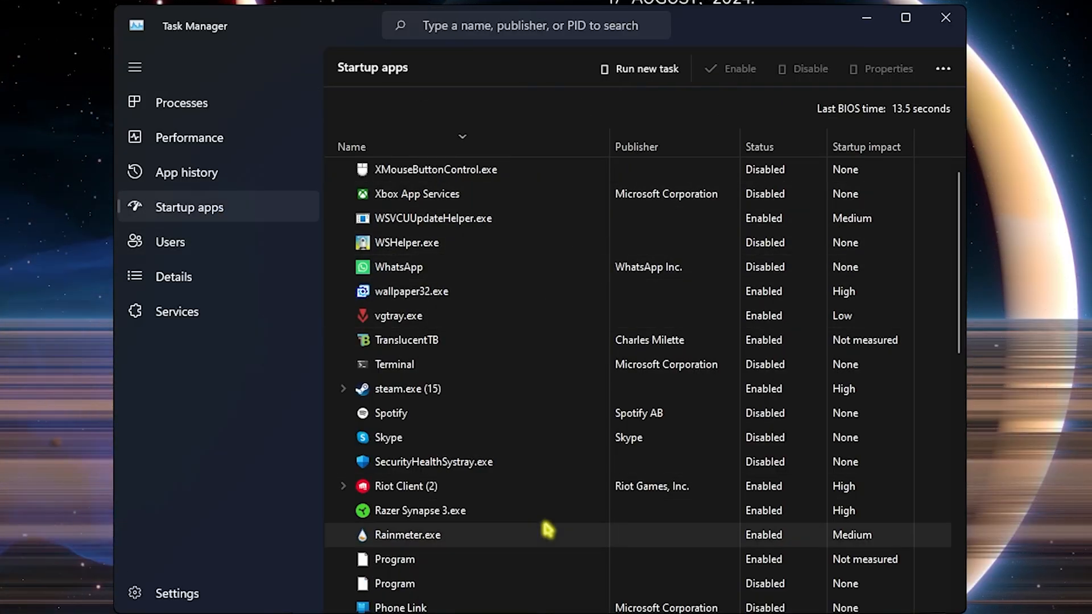
pyautogui.moveTo(479, 198)
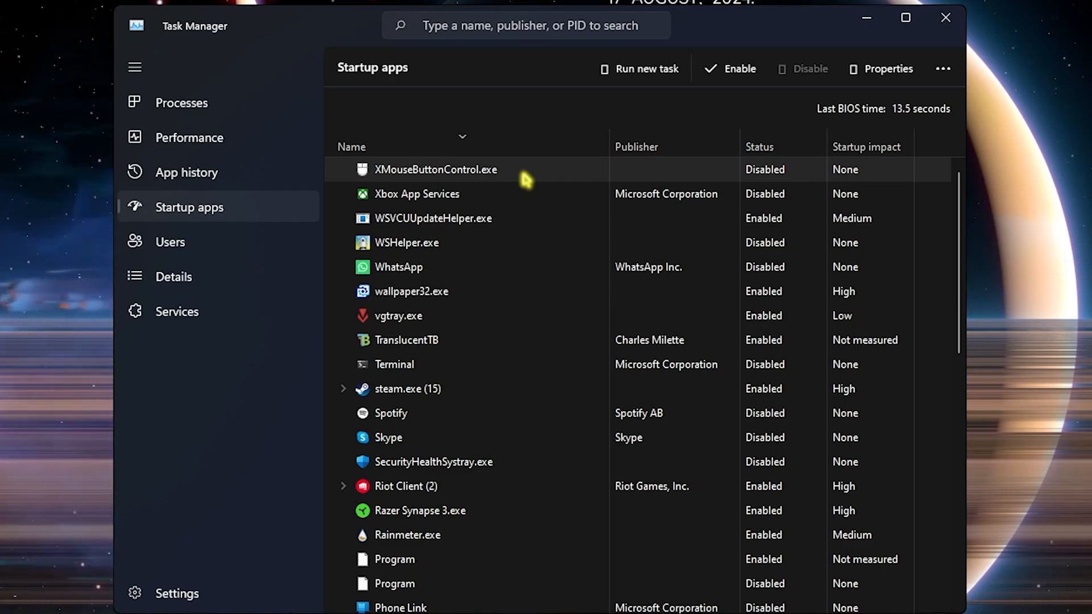
pyautogui.moveTo(406, 242)
pyautogui.write('creat')
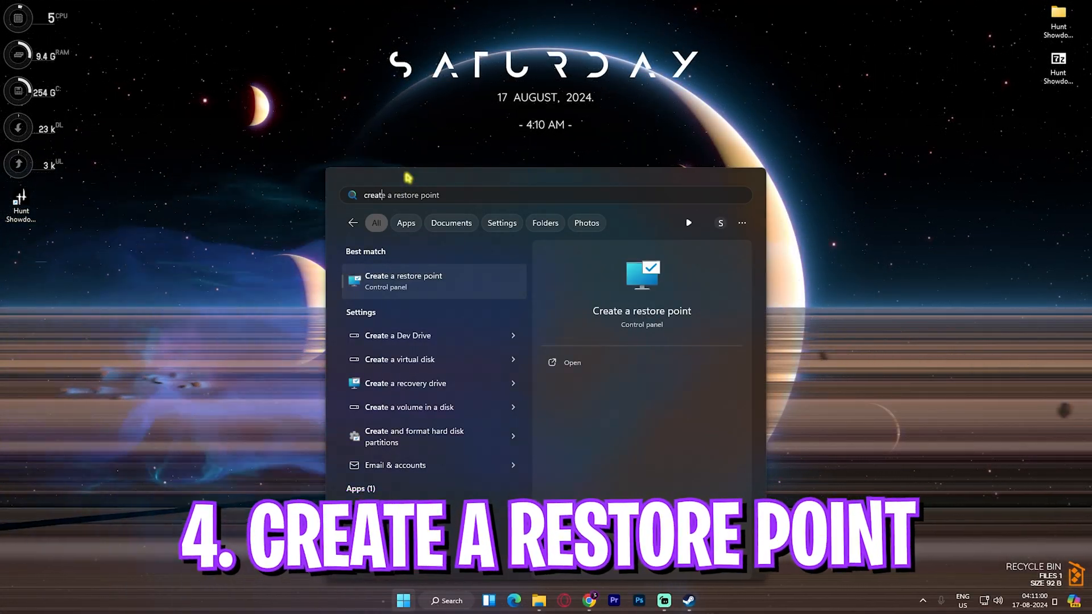
# Create a new system restore point and dismiss the 'created successfully' message.
pyautogui.click(403, 281)
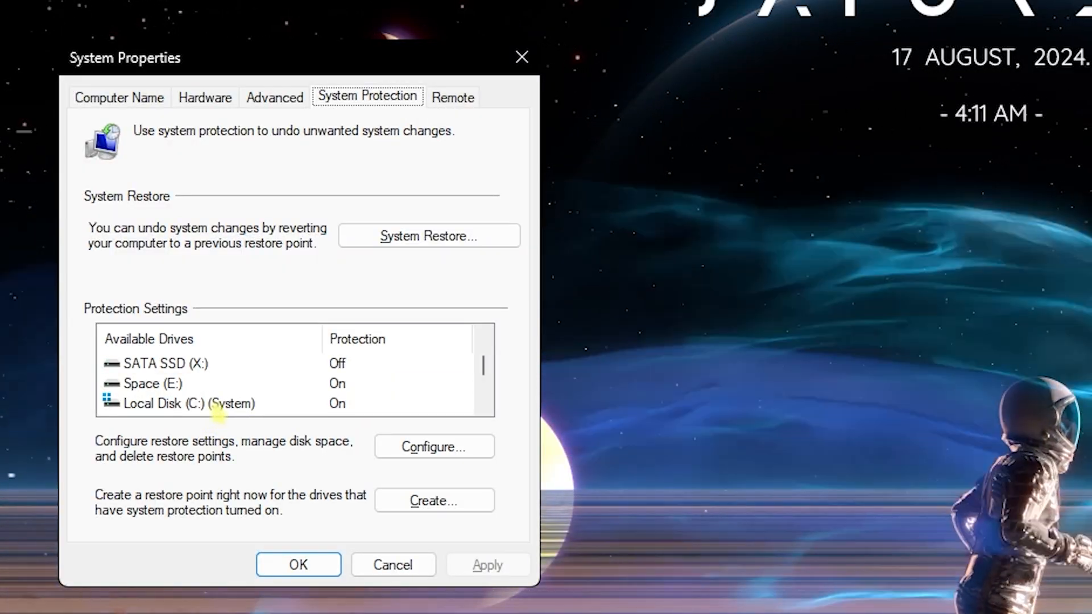
pyautogui.click(434, 500)
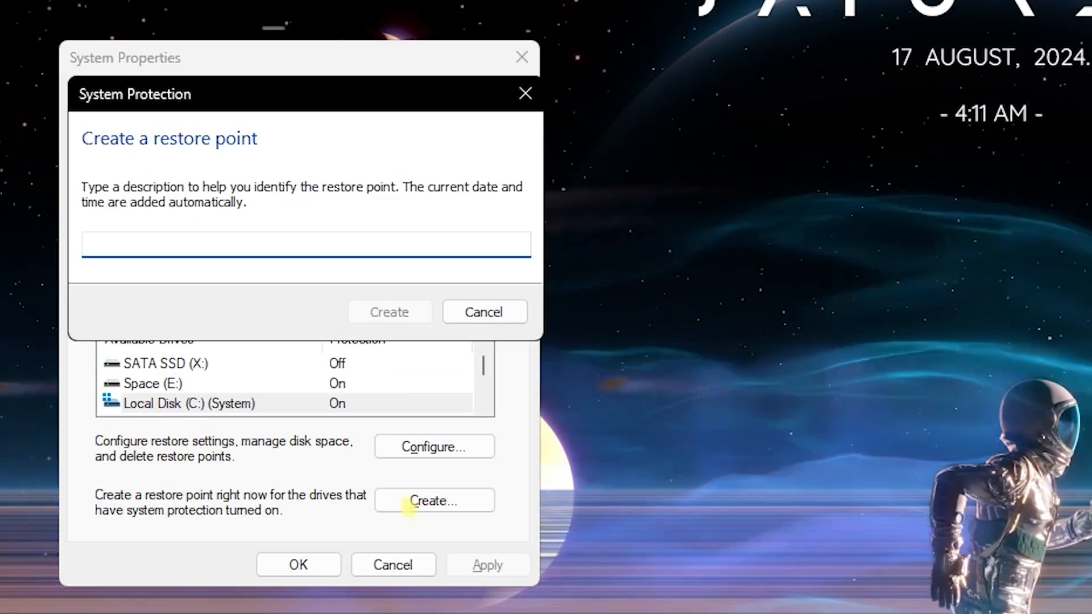
pyautogui.click(388, 311)
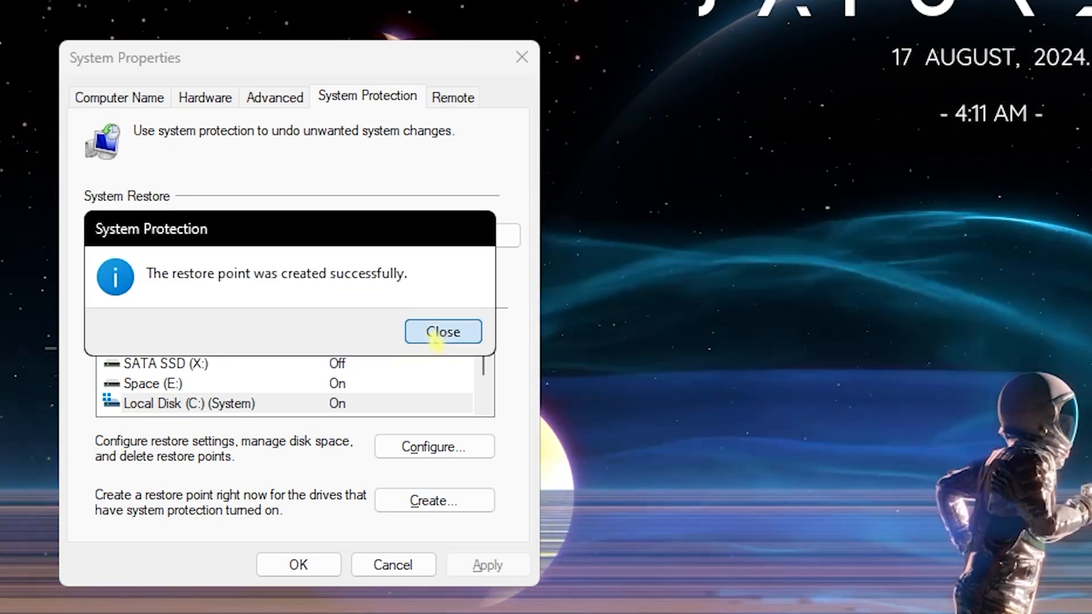
pyautogui.click(443, 332)
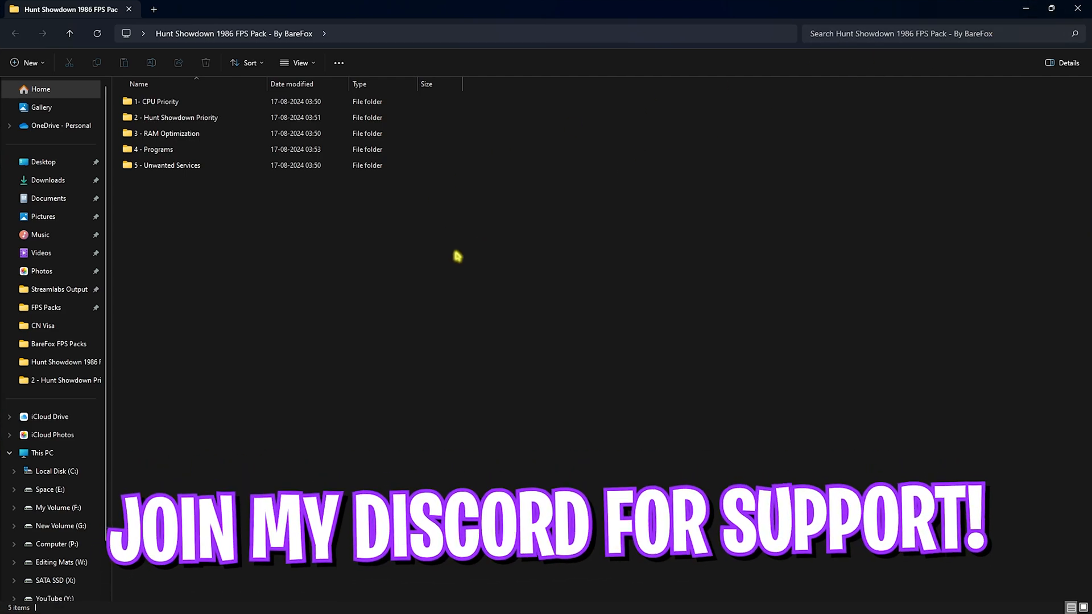
# Browse the 1- CPU Priority folder's AMD registry files and return to the pack root.
pyautogui.press('ctrl+a')
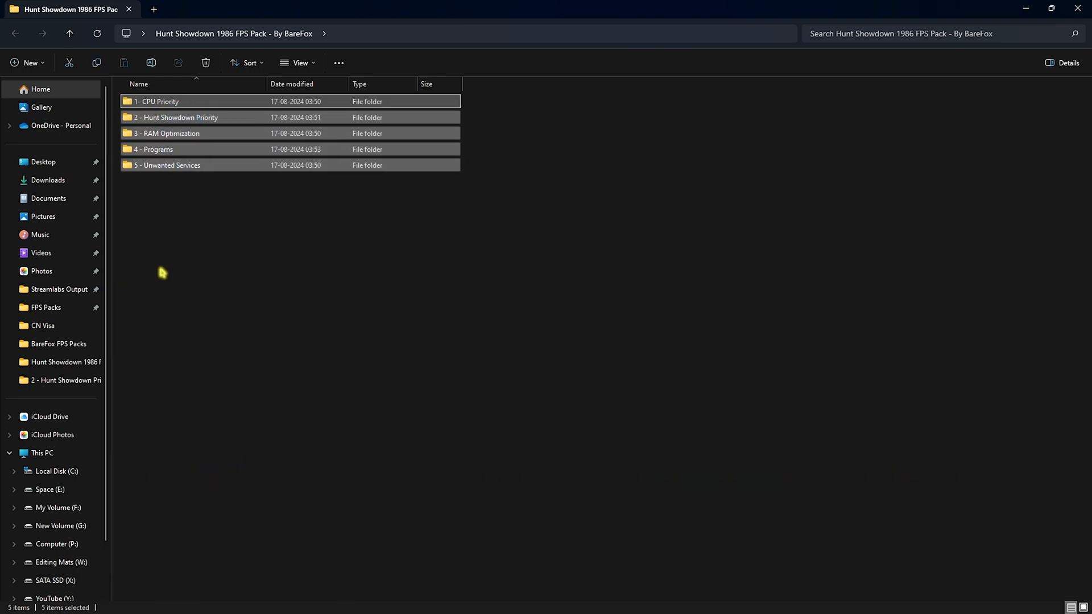
pyautogui.doubleClick(156, 102)
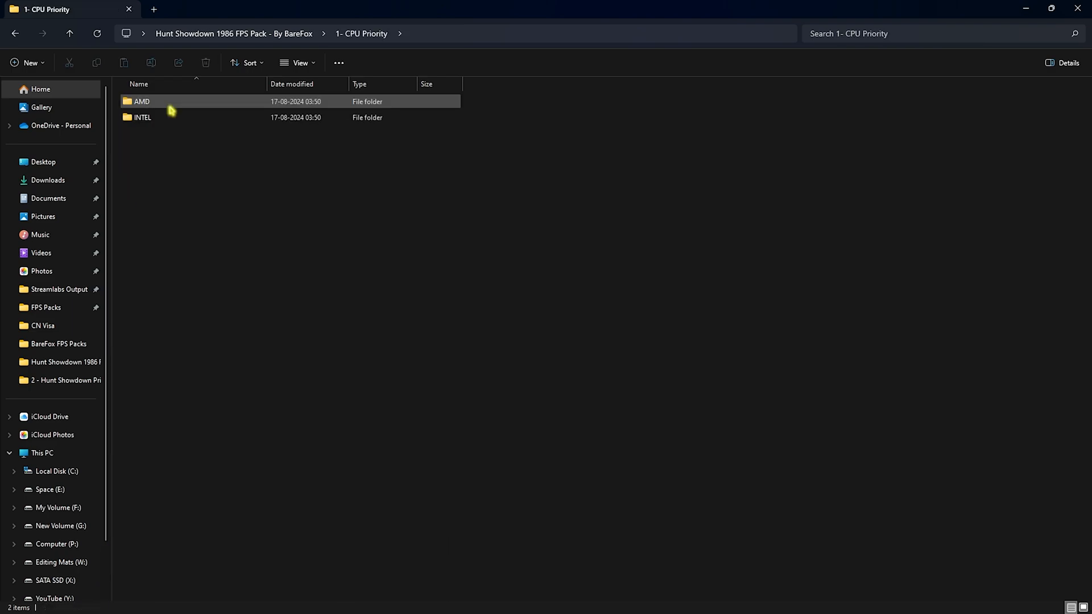
pyautogui.doubleClick(141, 101)
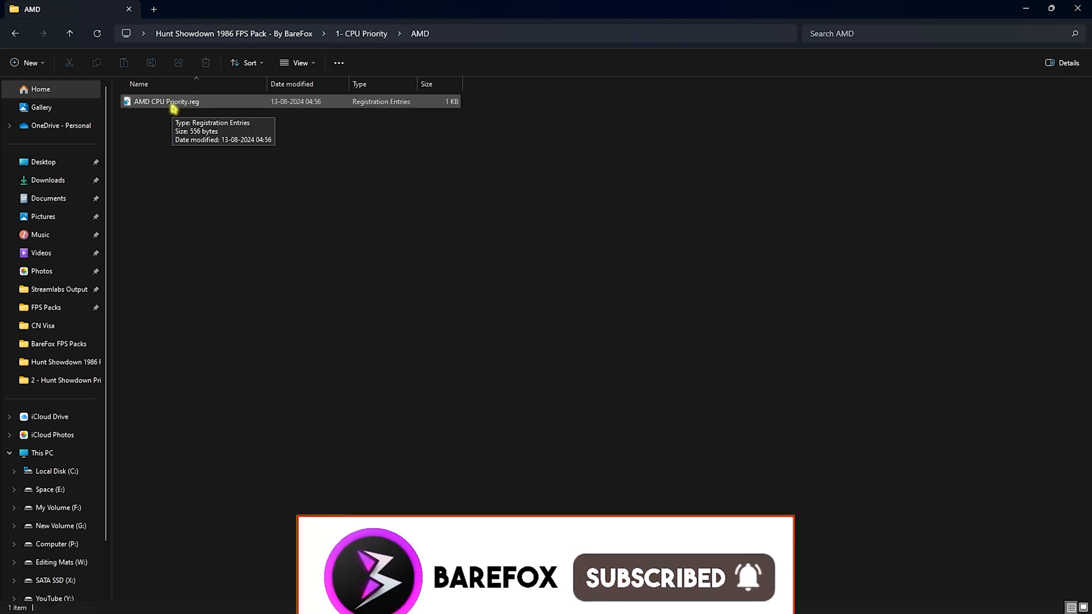
pyautogui.moveTo(227, 91)
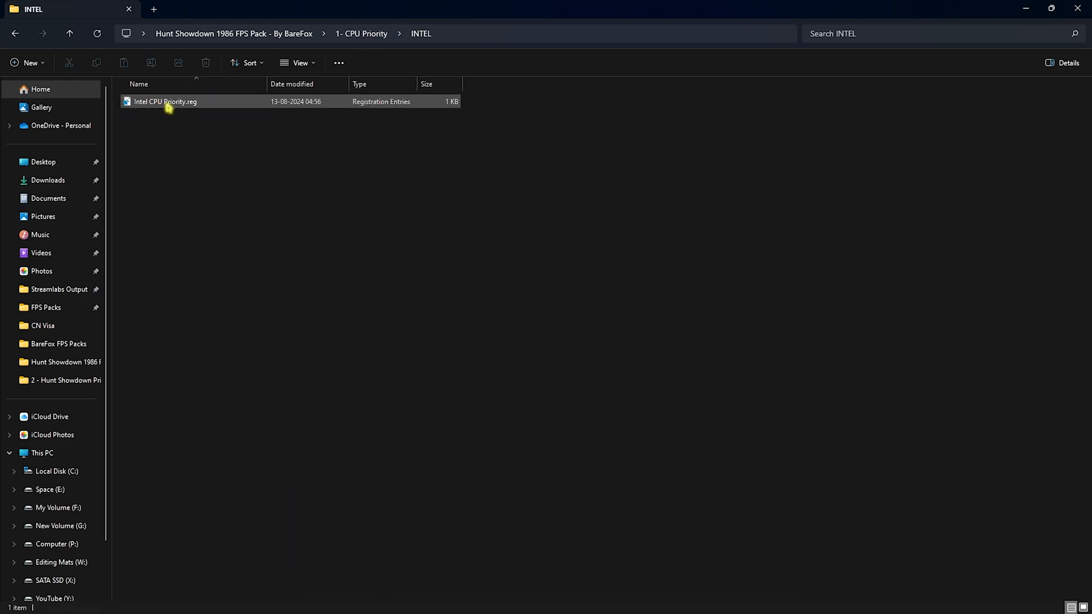
pyautogui.click(68, 33)
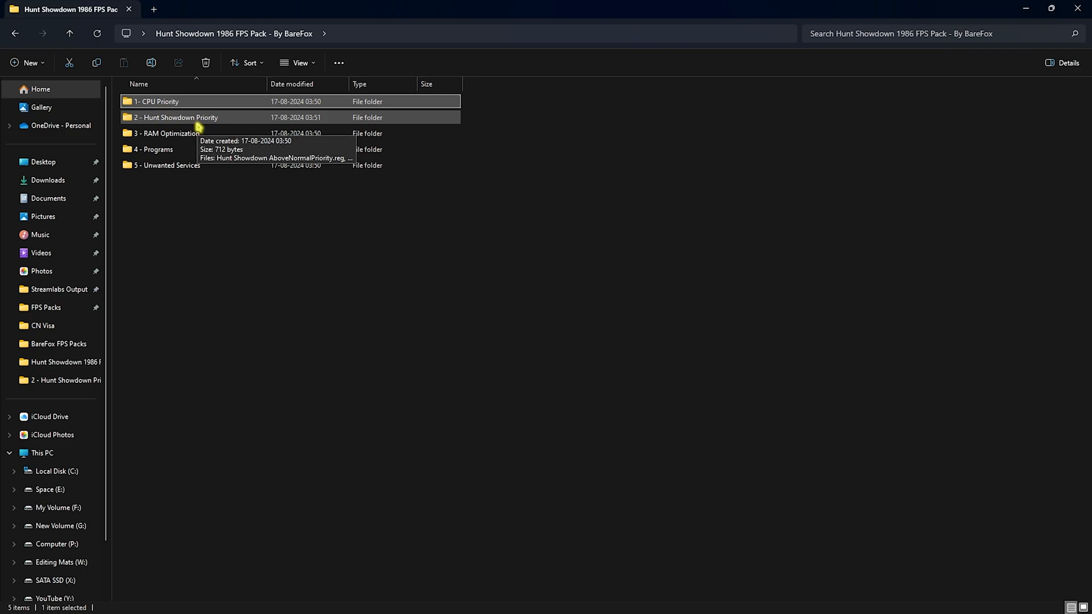
# Look through the 2 - Hunt Showdown Priority .reg files and back out of the folder.
pyautogui.doubleClick(177, 118)
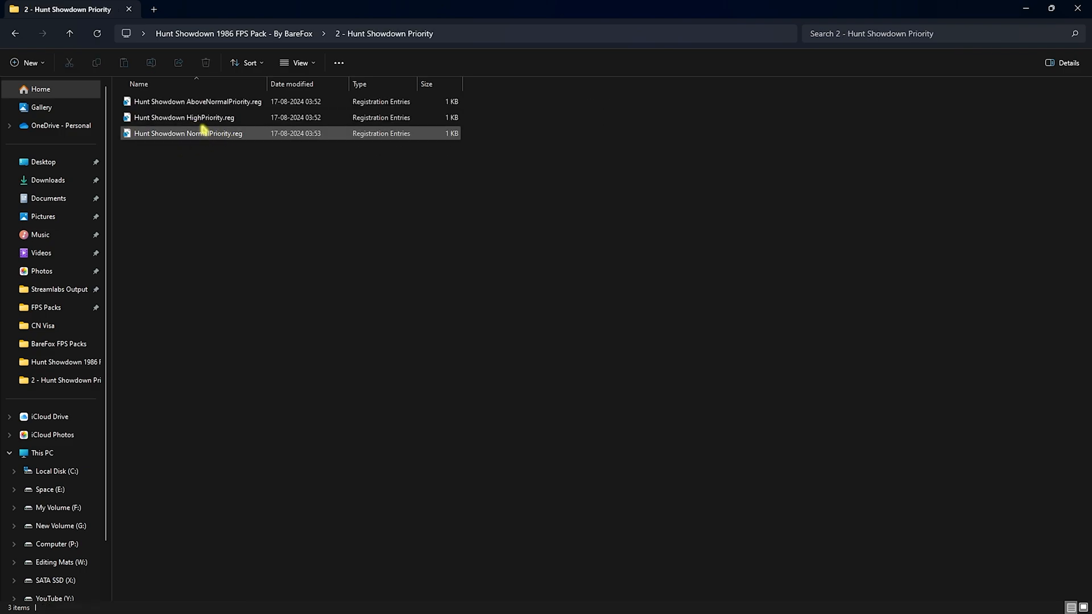
pyautogui.click(184, 117)
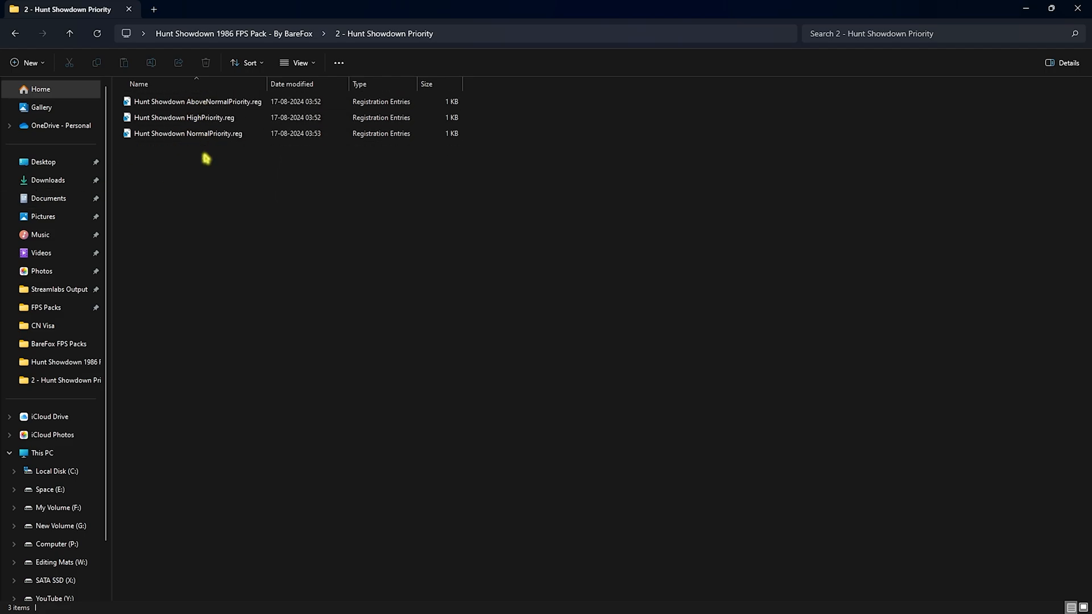
pyautogui.click(69, 34)
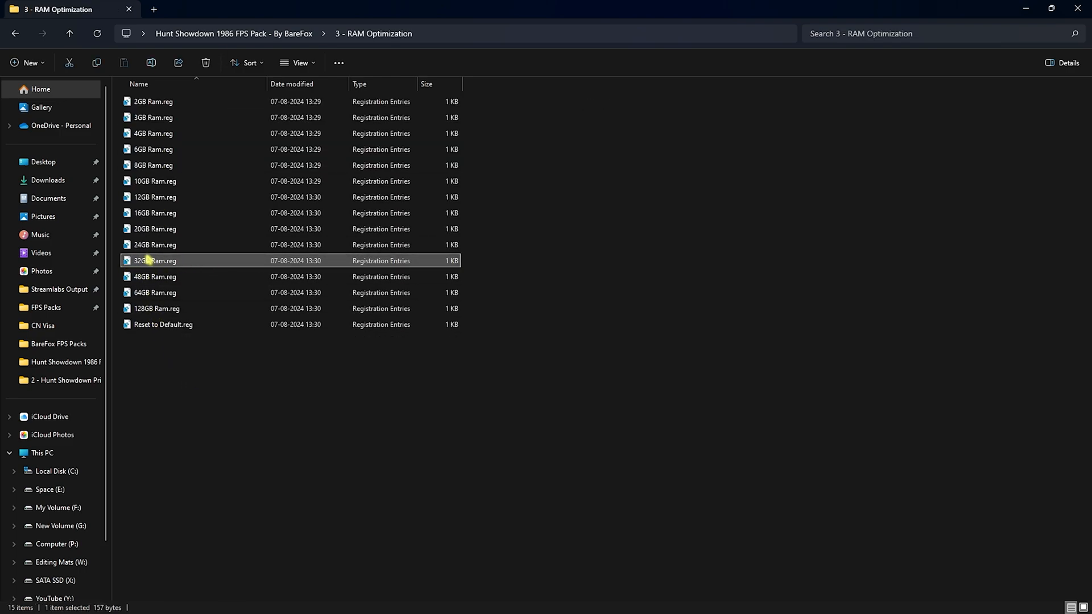
pyautogui.moveTo(179, 267)
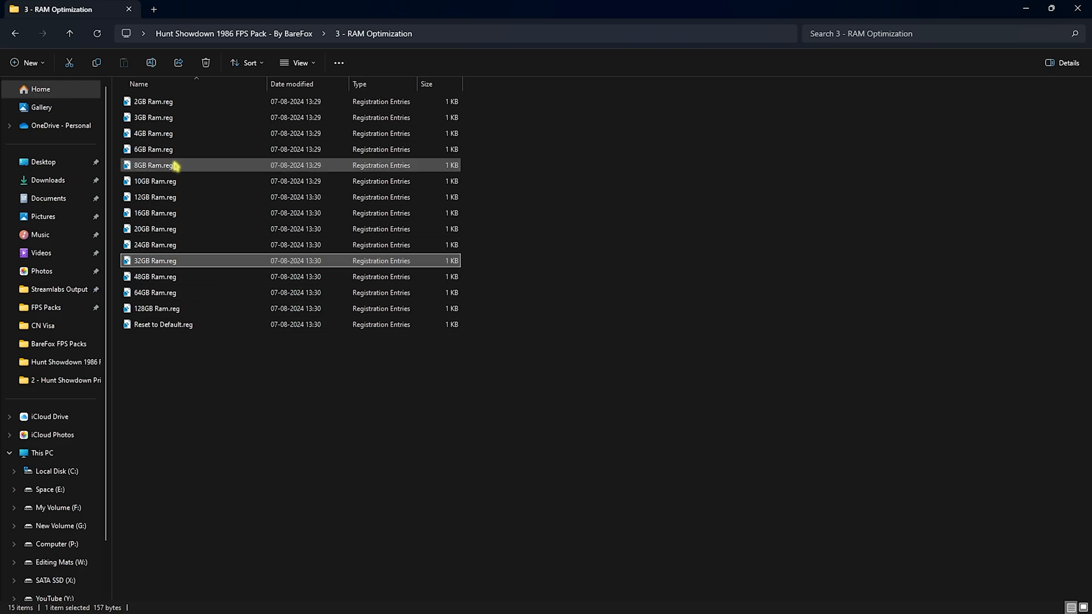
pyautogui.moveTo(167, 309)
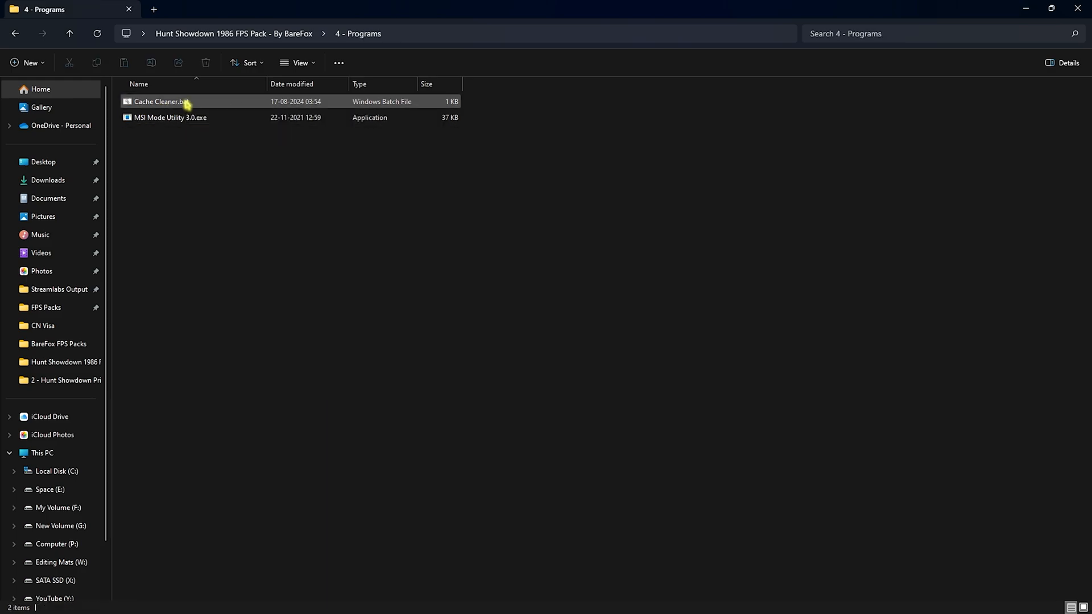
# Run Cache Cleaner.bat as administrator and close its console once the cleanup finishes.
pyautogui.rightClick(157, 101)
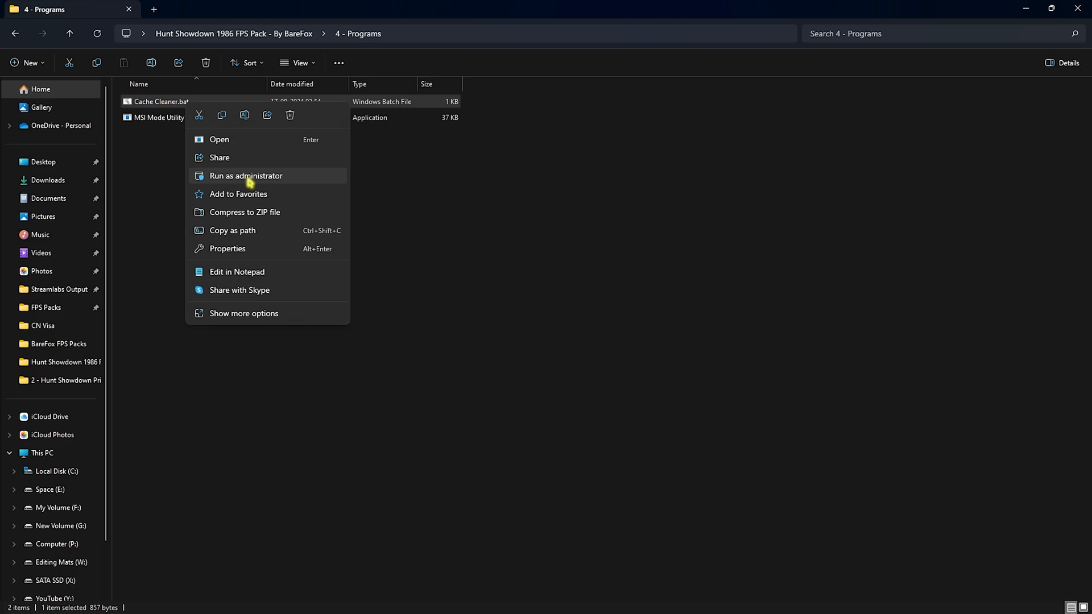
pyautogui.click(245, 175)
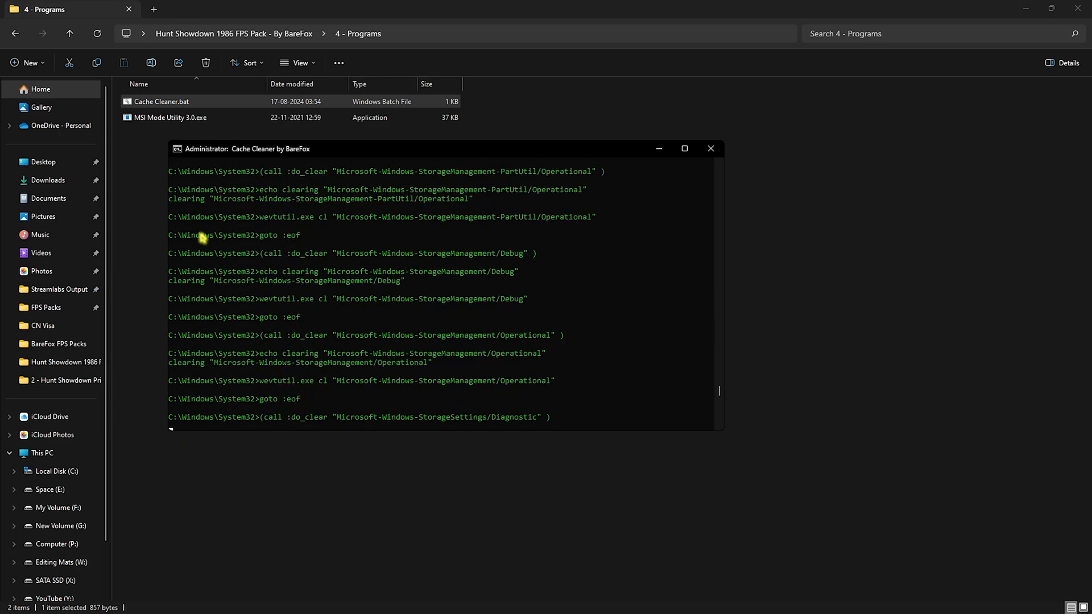
pyautogui.click(711, 149)
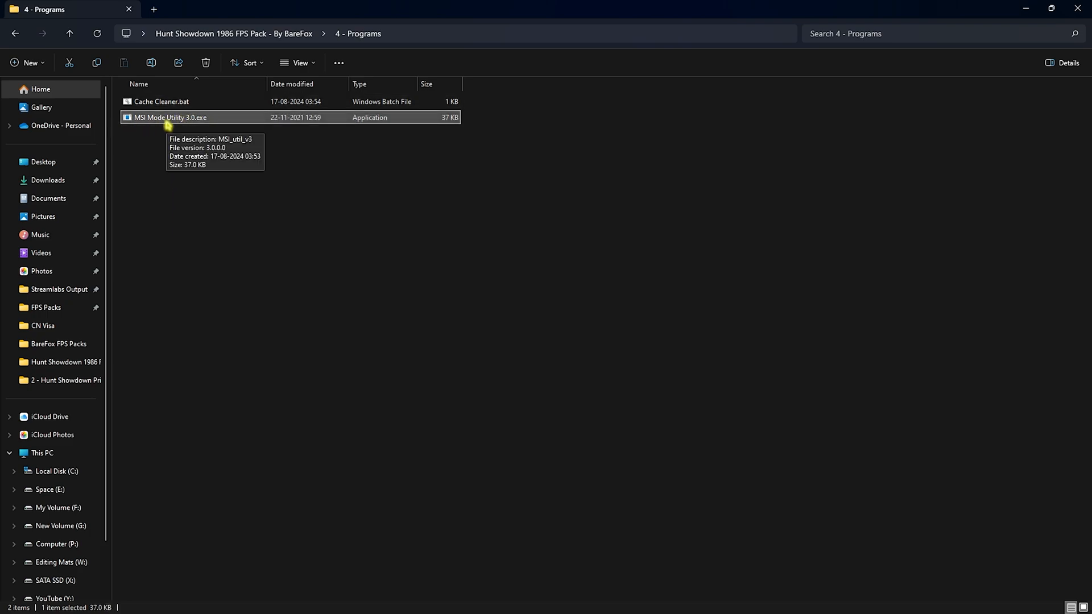
# Run MSI Mode Utility 3.0 as administrator and enable MSI with High priority for the RTX 2070 SUPER.
pyautogui.rightClick(170, 117)
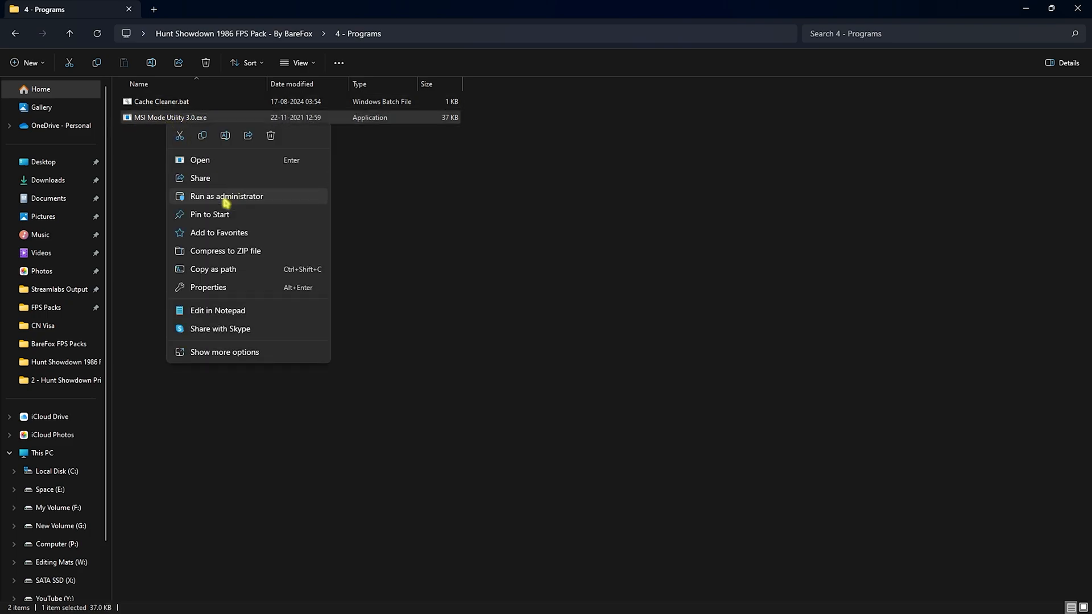
pyautogui.click(226, 196)
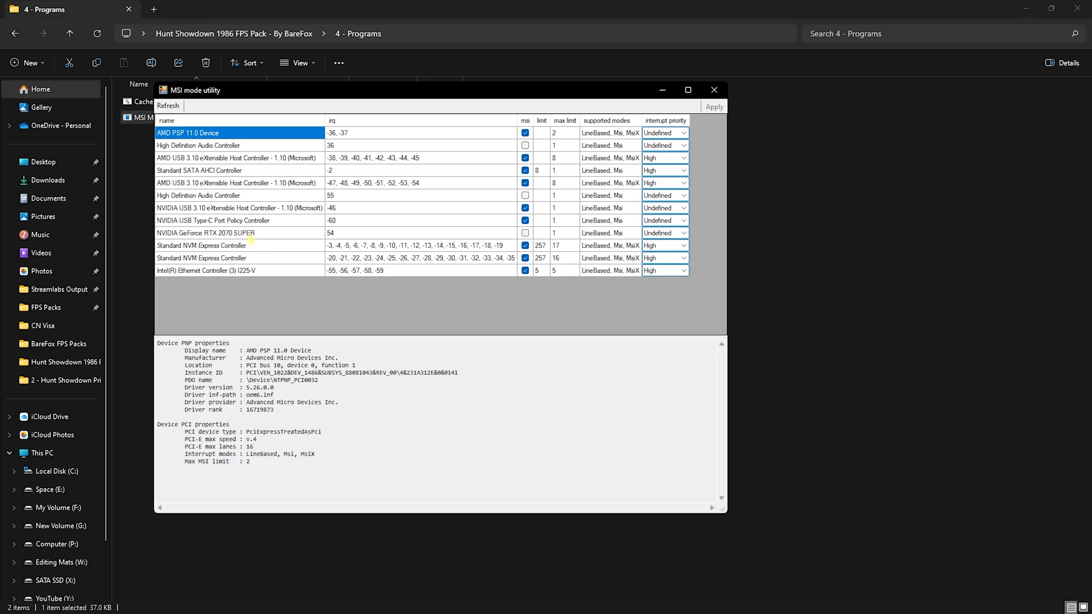
pyautogui.click(524, 233)
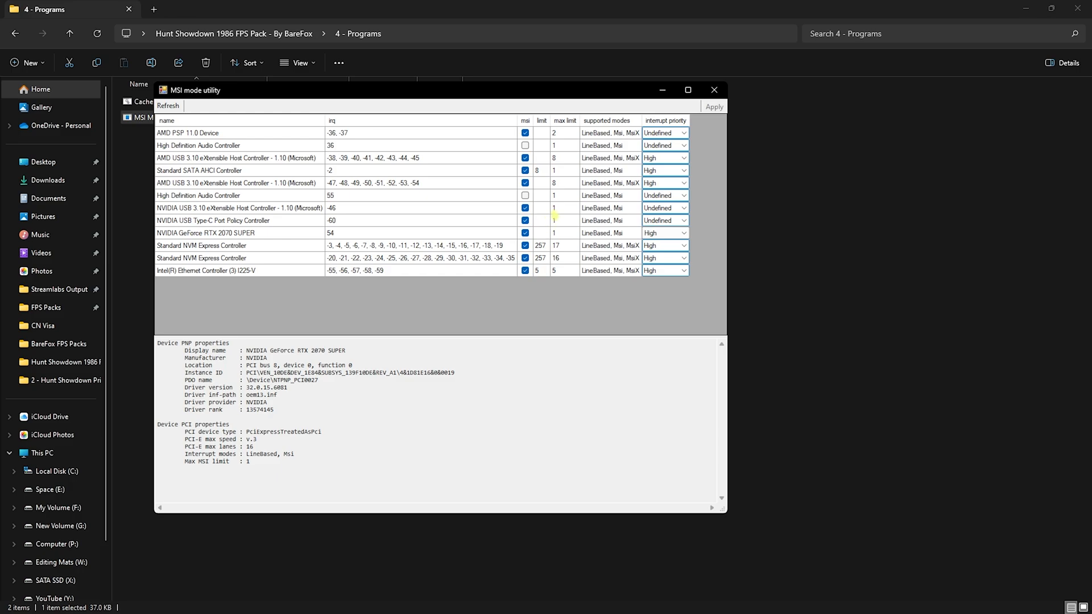
pyautogui.moveTo(442, 174)
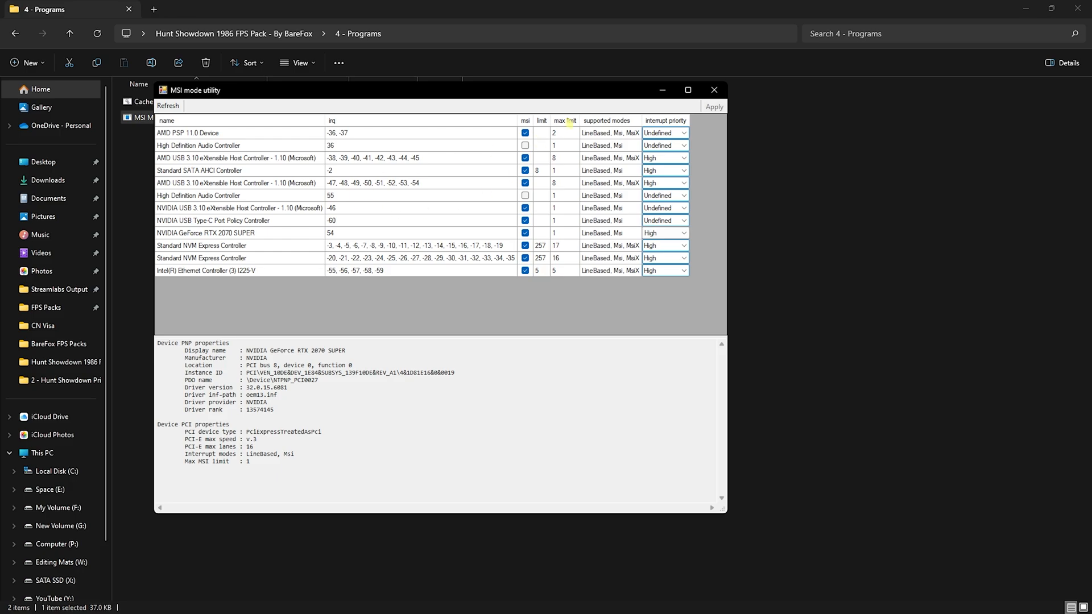
# Select the service-disabling .reg files in the '5 - Unwanted Services' folder to merge them.
pyautogui.click(713, 90)
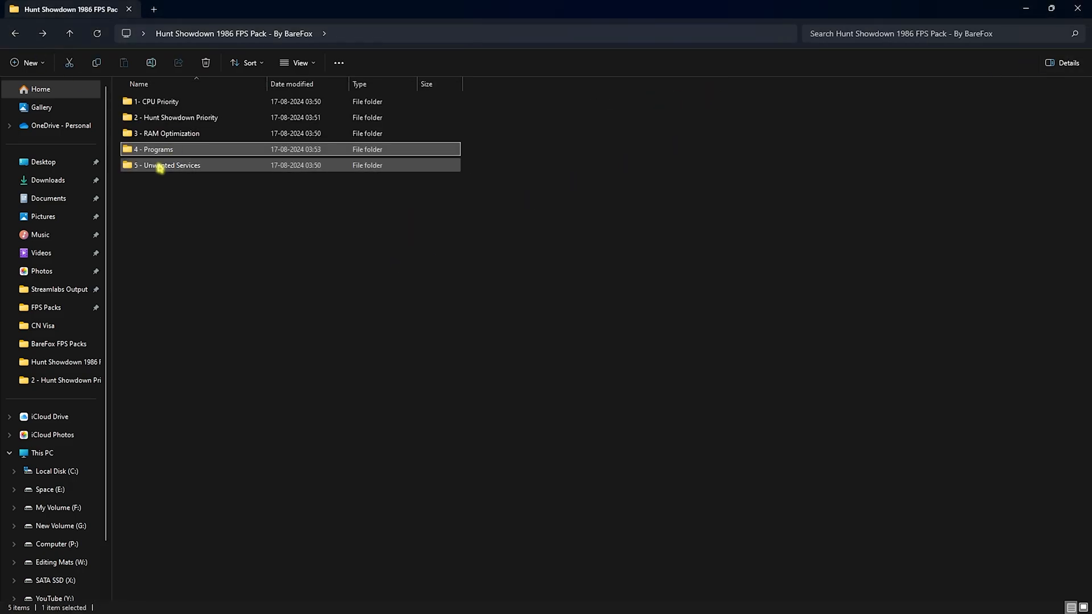
pyautogui.doubleClick(170, 165)
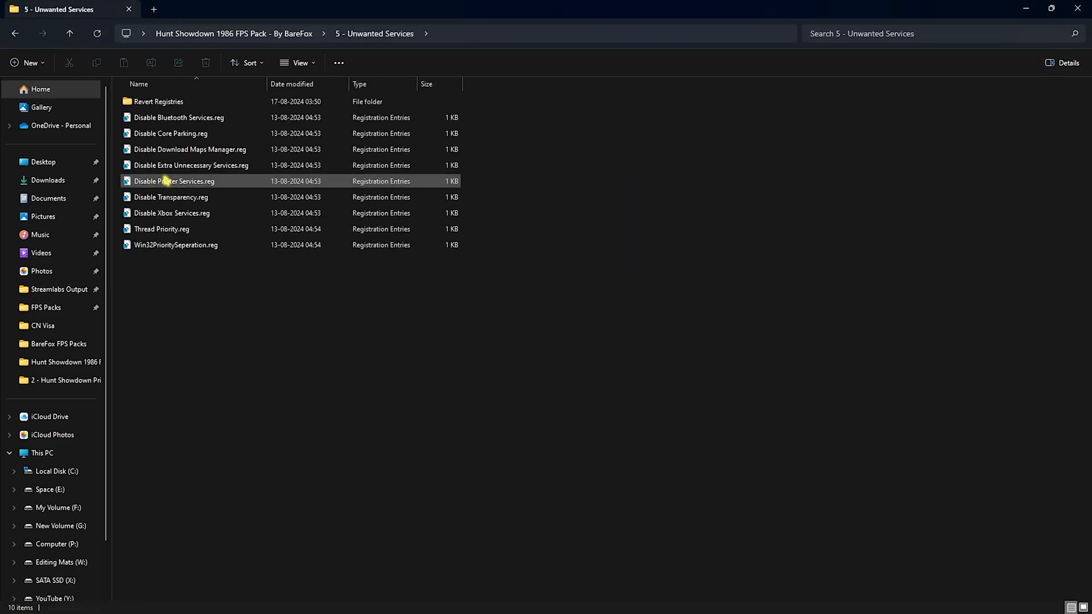
pyautogui.press('ctrl+a')
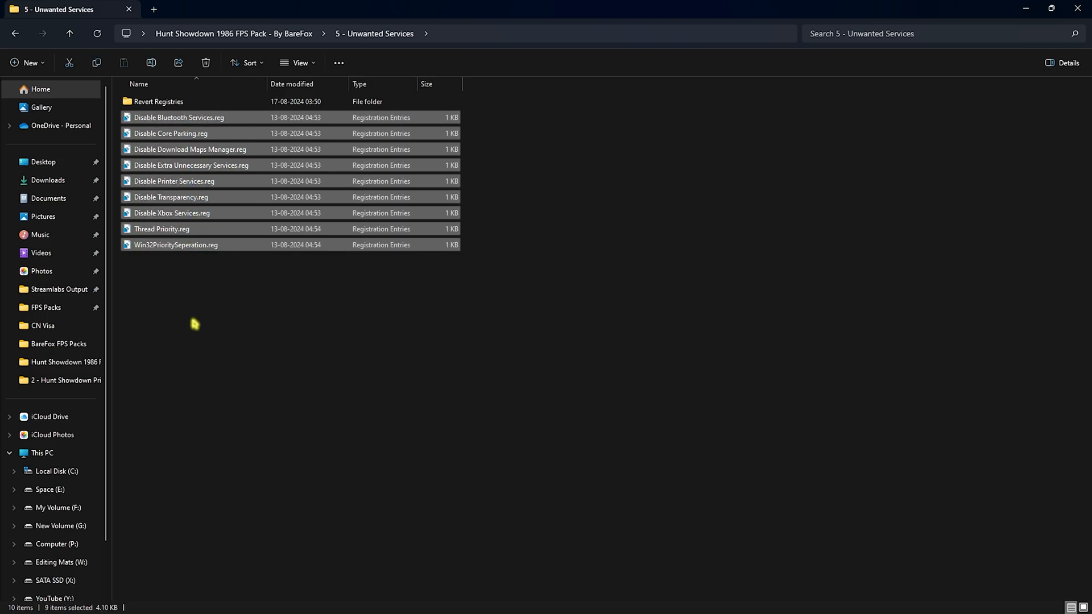
pyautogui.click(176, 244)
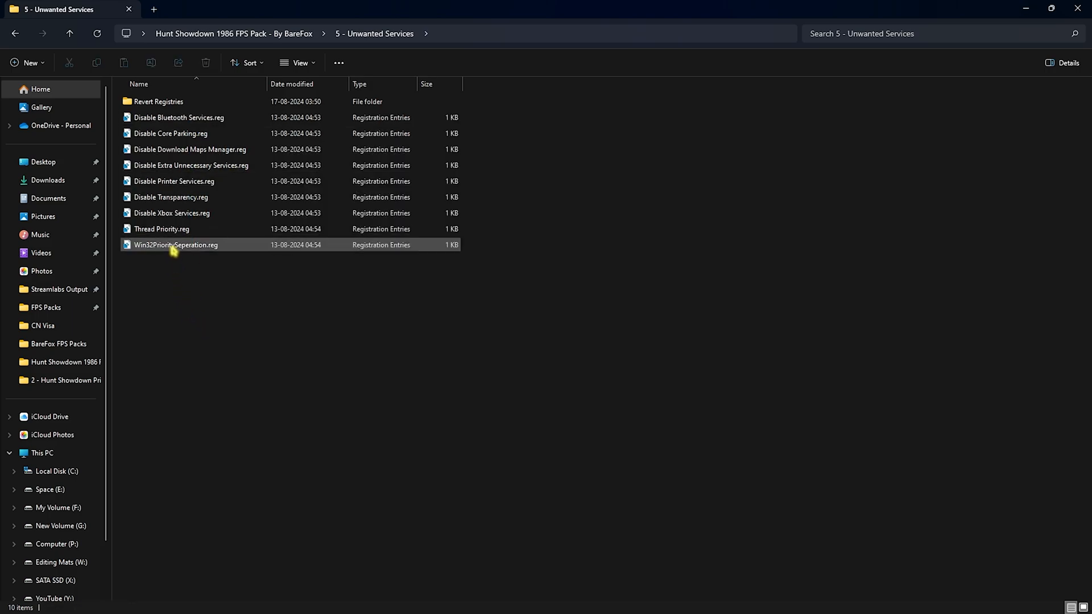
pyautogui.click(178, 117)
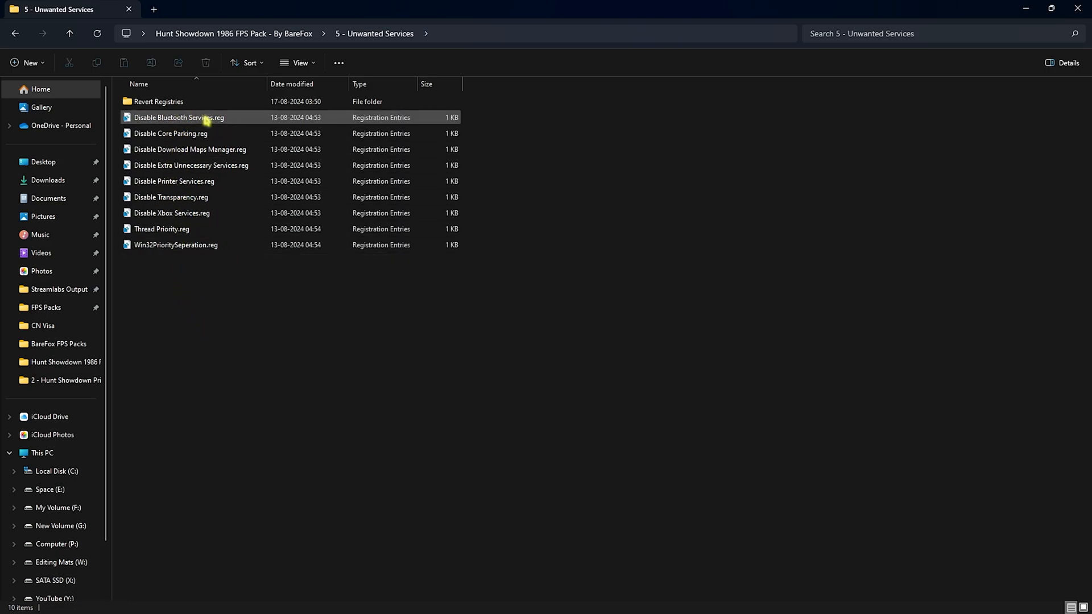
pyautogui.moveTo(179, 117)
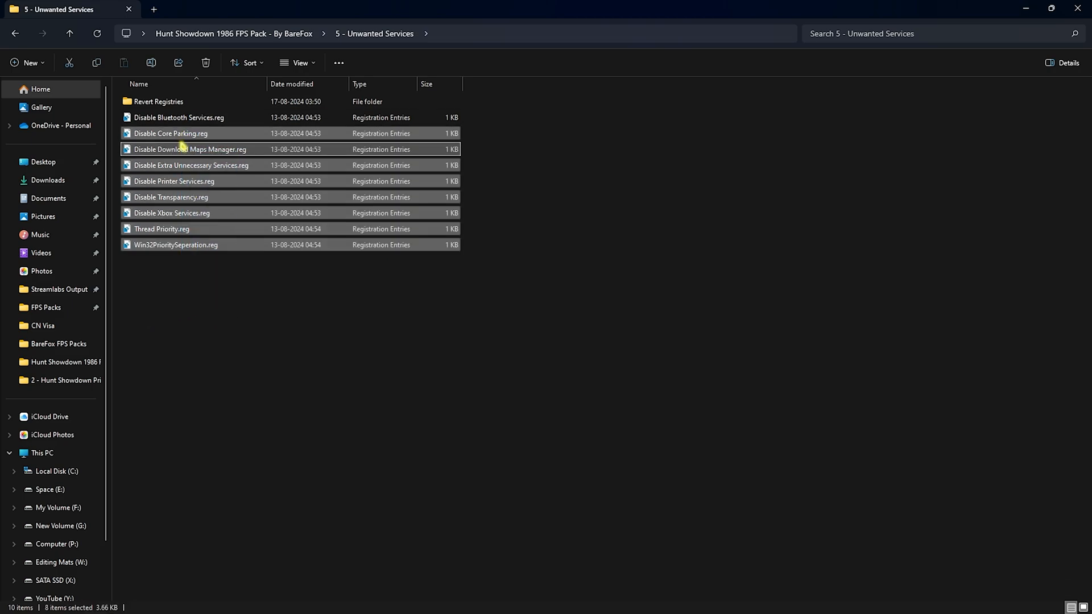
pyautogui.moveTo(188, 149)
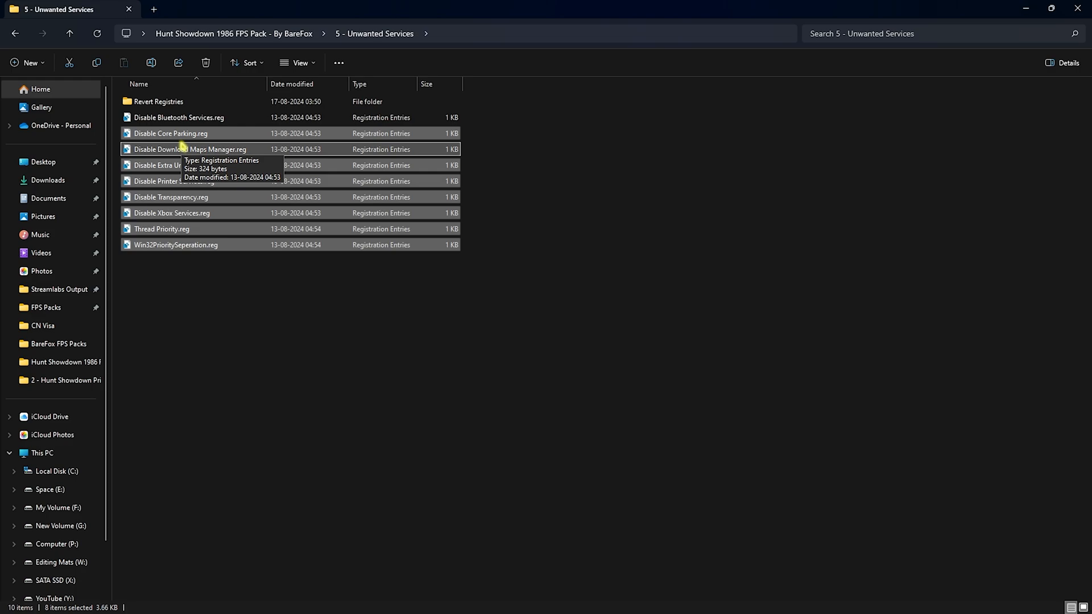
# Clear the selection and go into the Revert Registries folder.
pyautogui.click(157, 101)
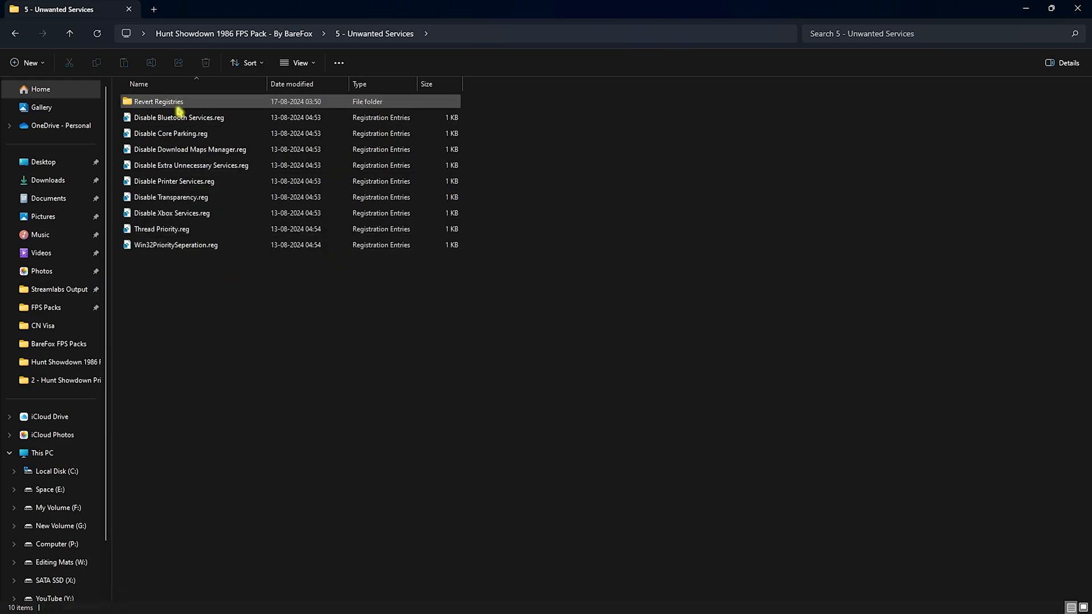
pyautogui.doubleClick(158, 101)
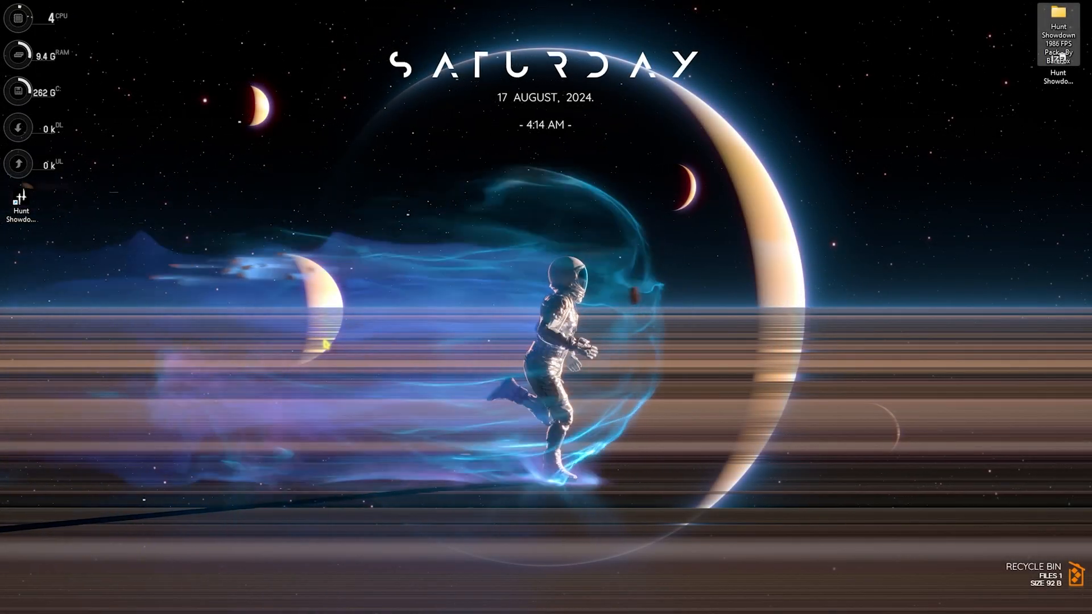
# Launch msconfig and confirm booting with all 24 processors in Boot advanced options.
pyautogui.click(403, 601)
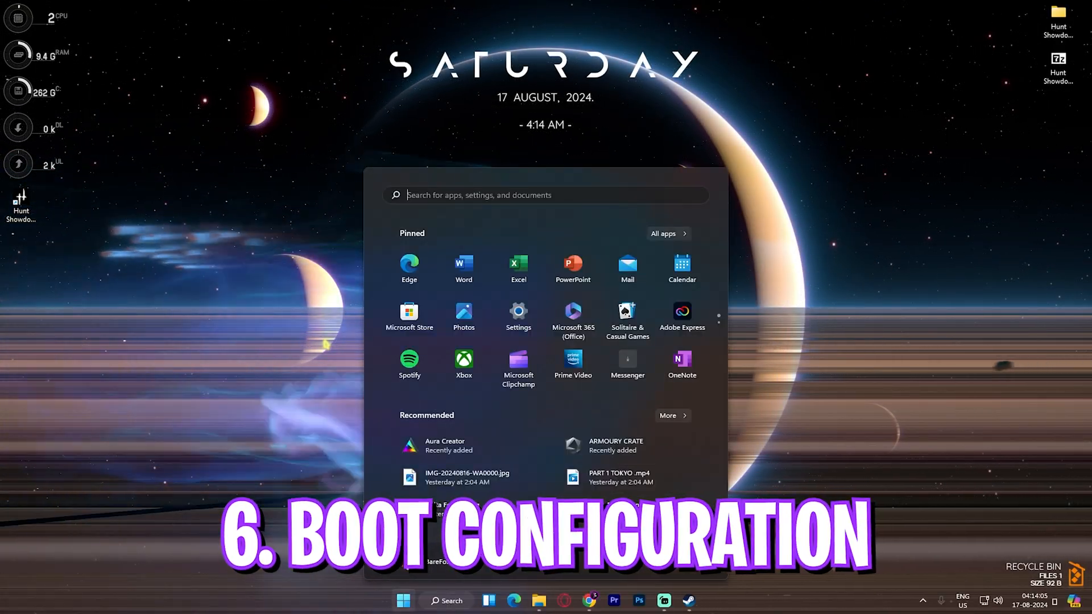
pyautogui.write('msco')
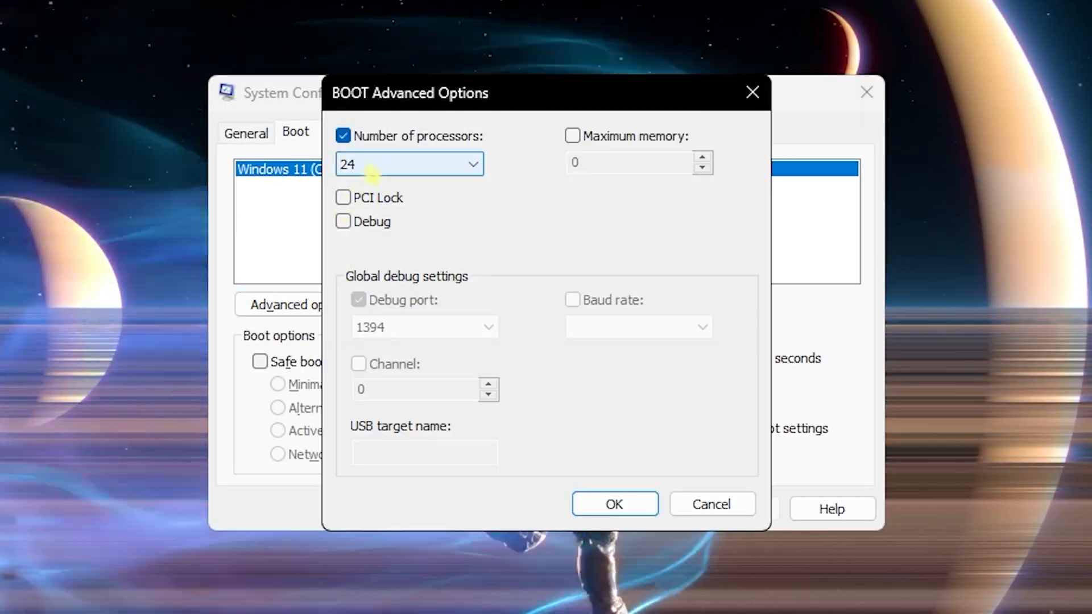
pyautogui.click(472, 164)
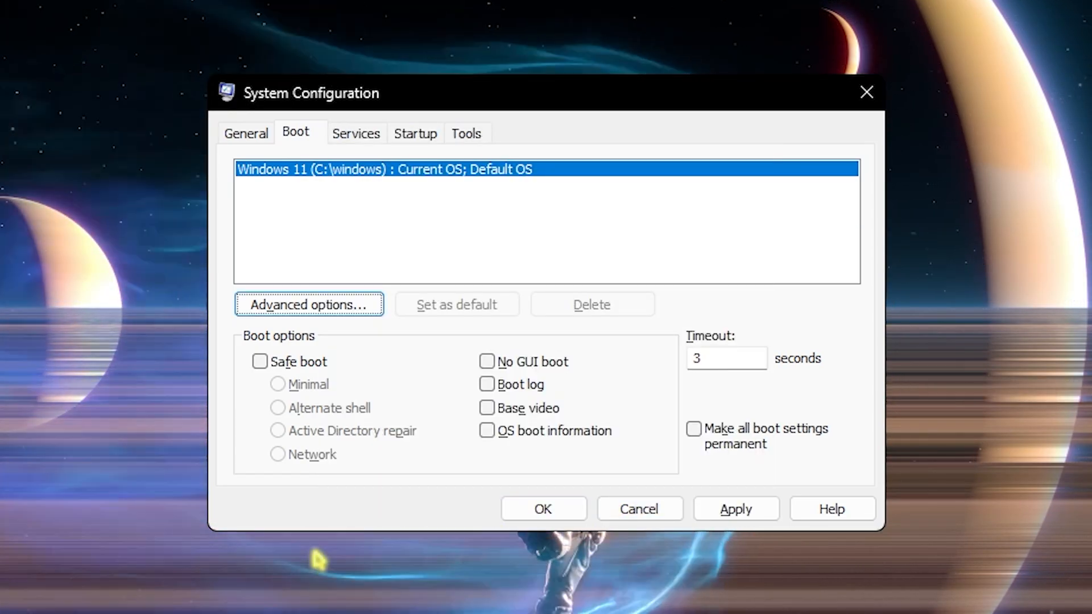
# Hide all Microsoft services in the Services list and scroll through the remaining third-party ones.
pyautogui.click(356, 133)
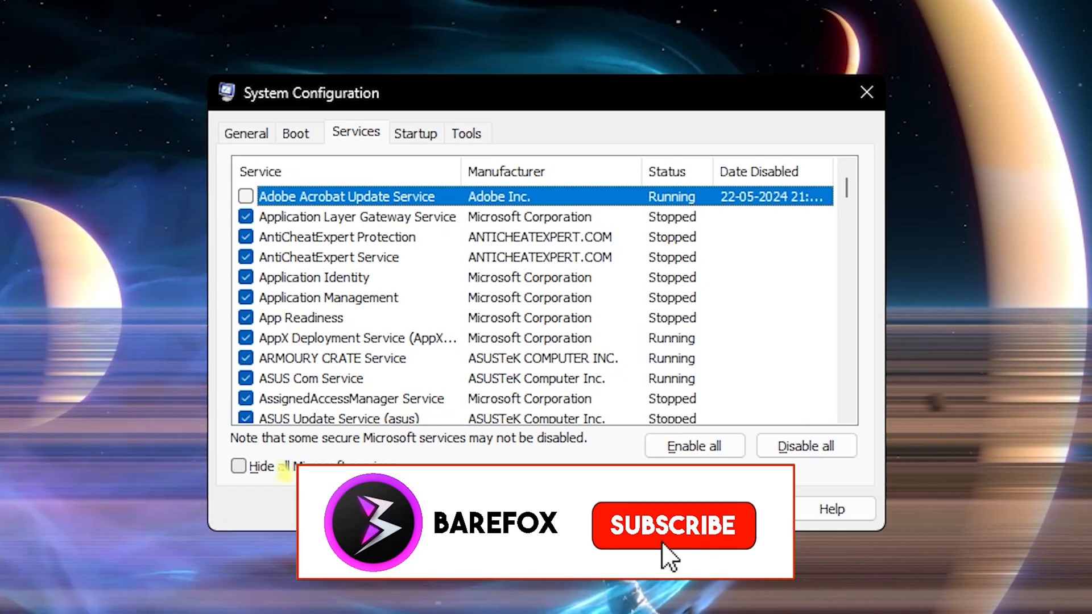
pyautogui.click(238, 465)
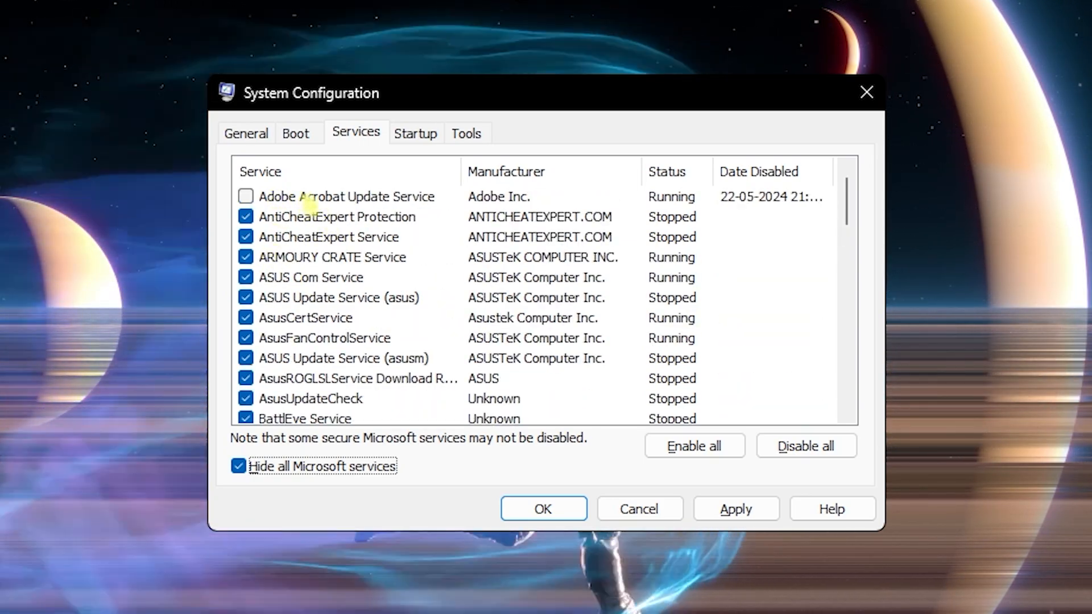
pyautogui.scroll(-3)
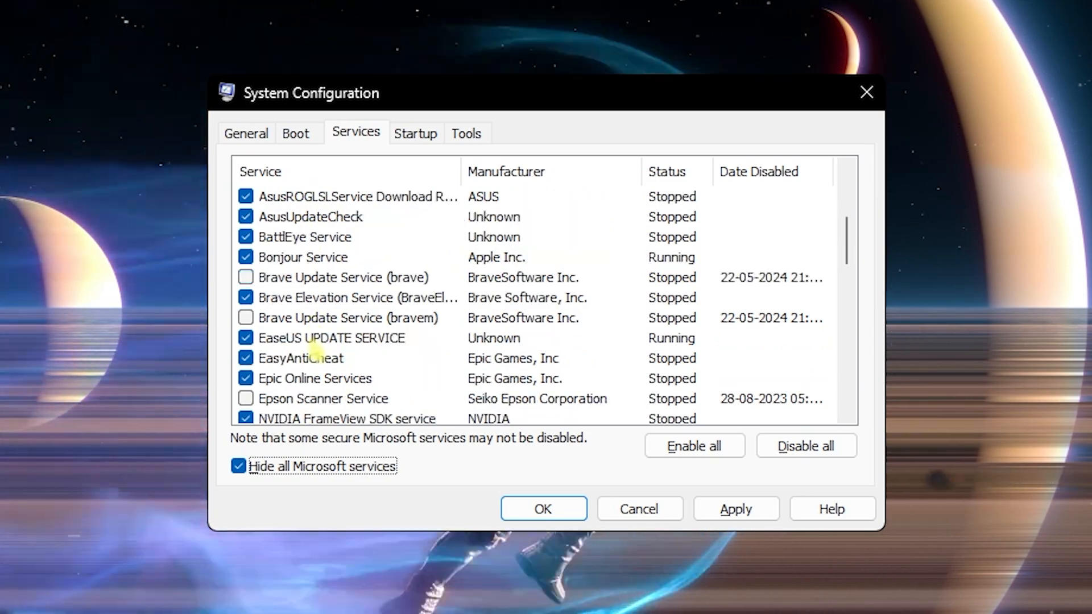
pyautogui.scroll(-3)
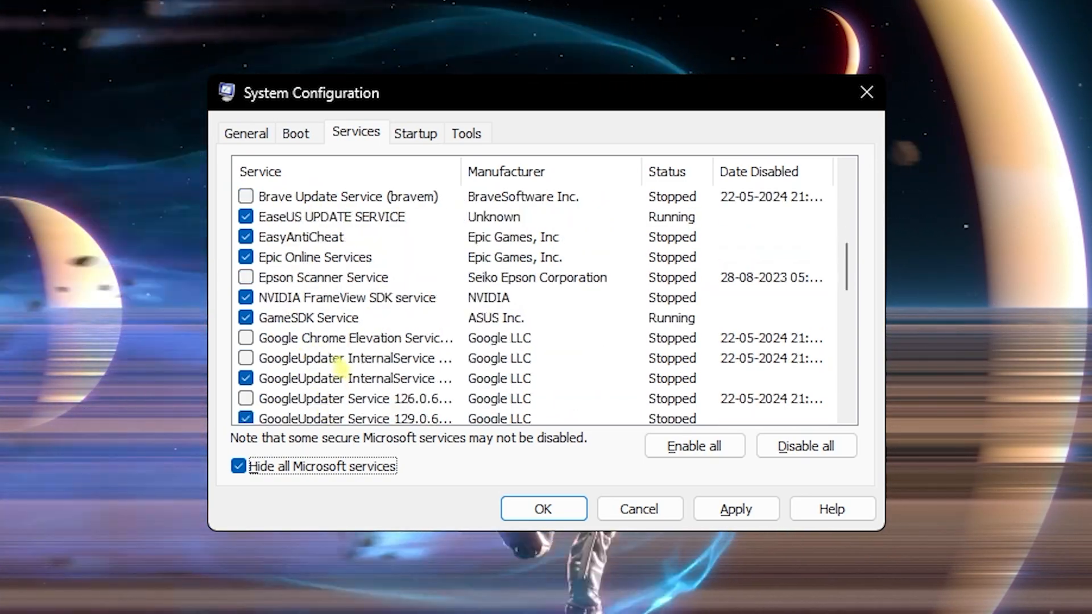
pyautogui.scroll(-3)
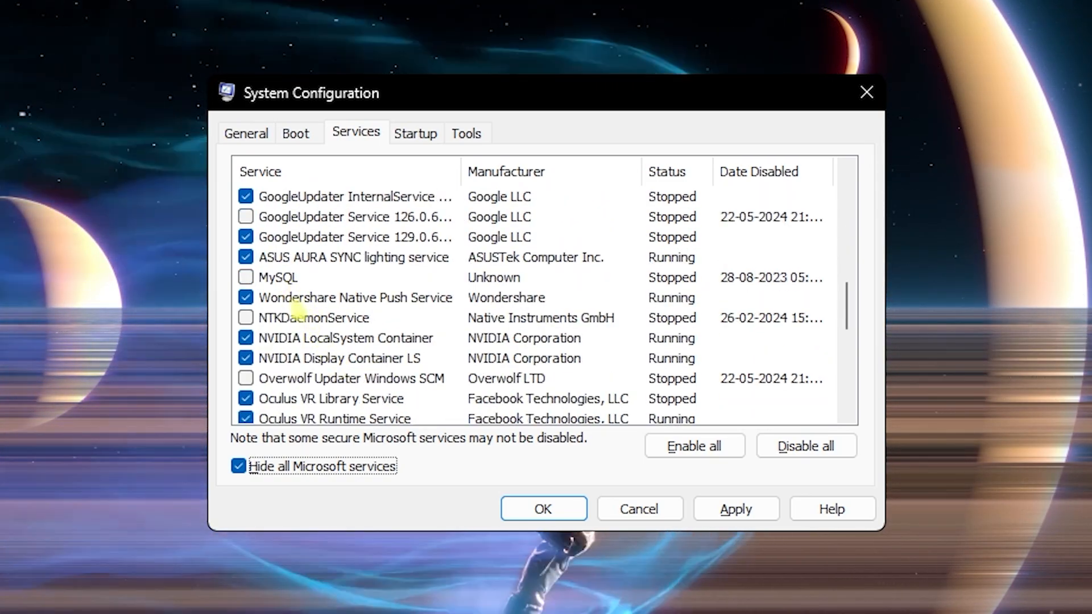
pyautogui.scroll(-3)
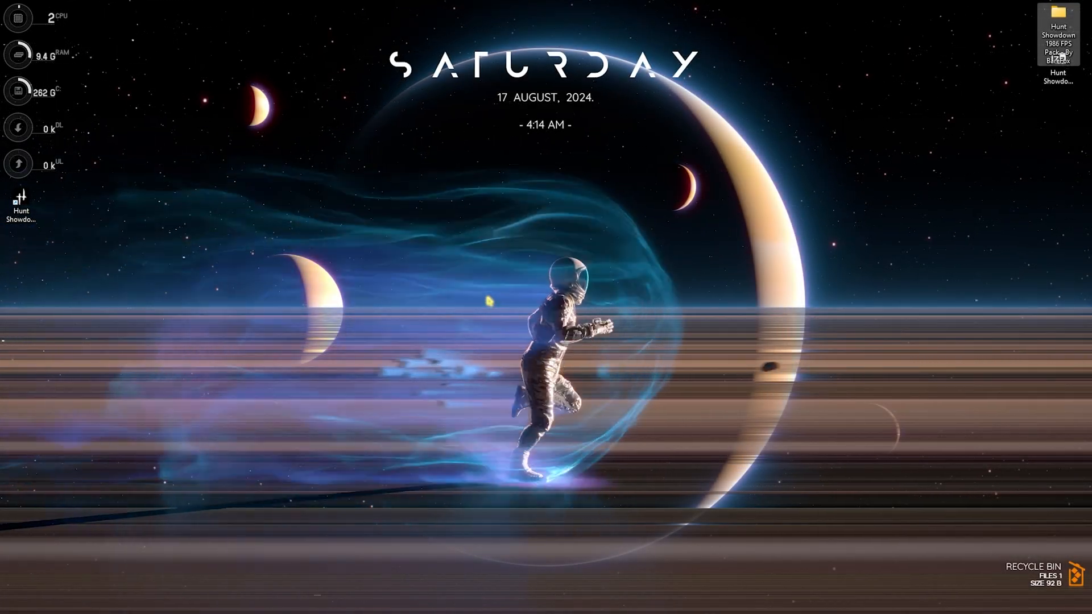
# Launch the Services app and stop the running SysMain service.
pyautogui.write('services')
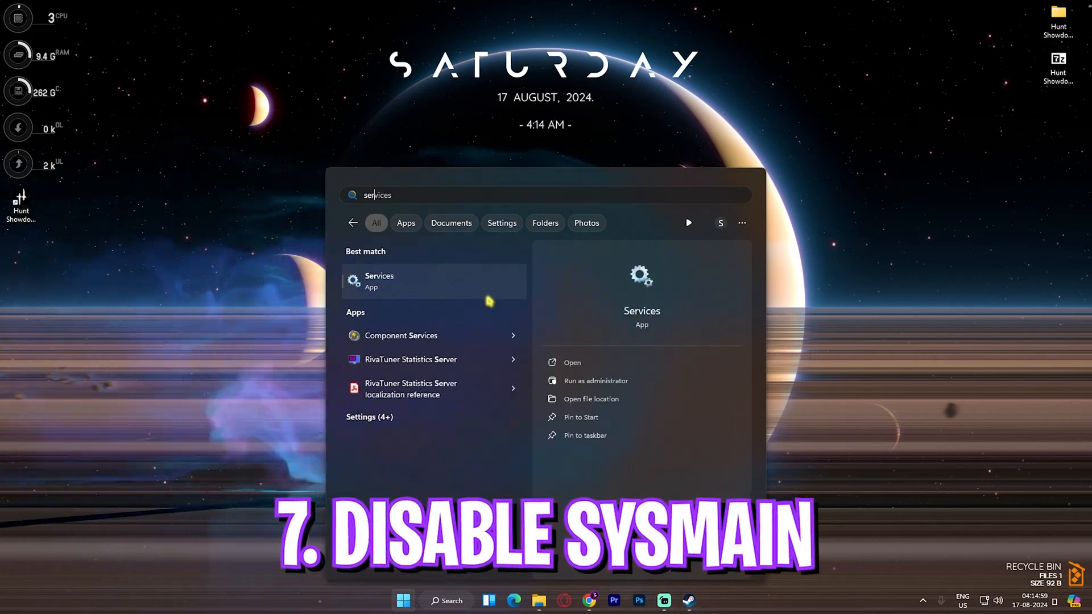
pyautogui.click(379, 281)
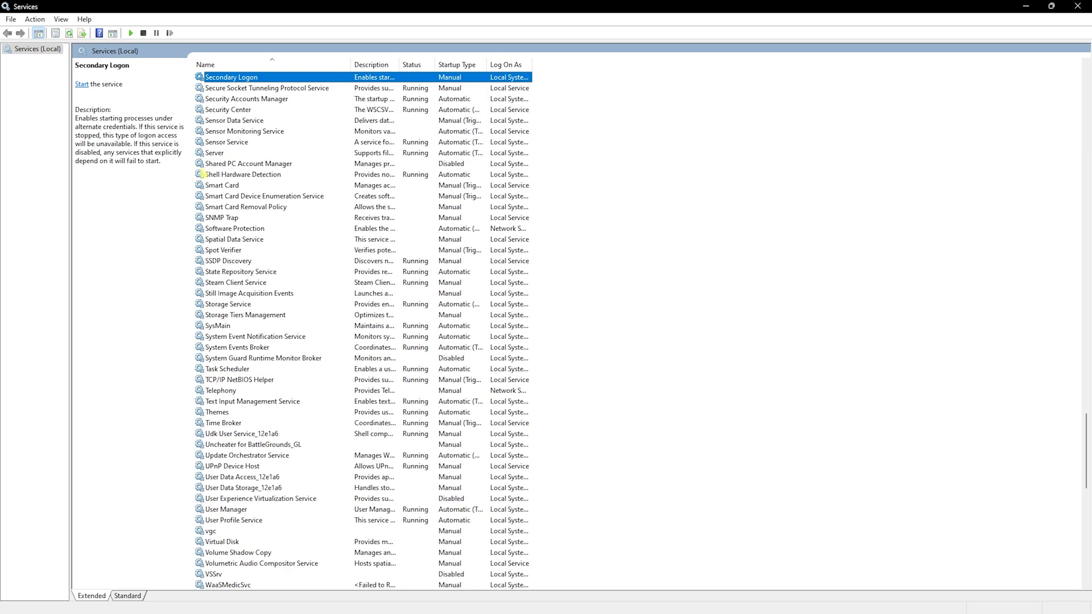
pyautogui.click(217, 325)
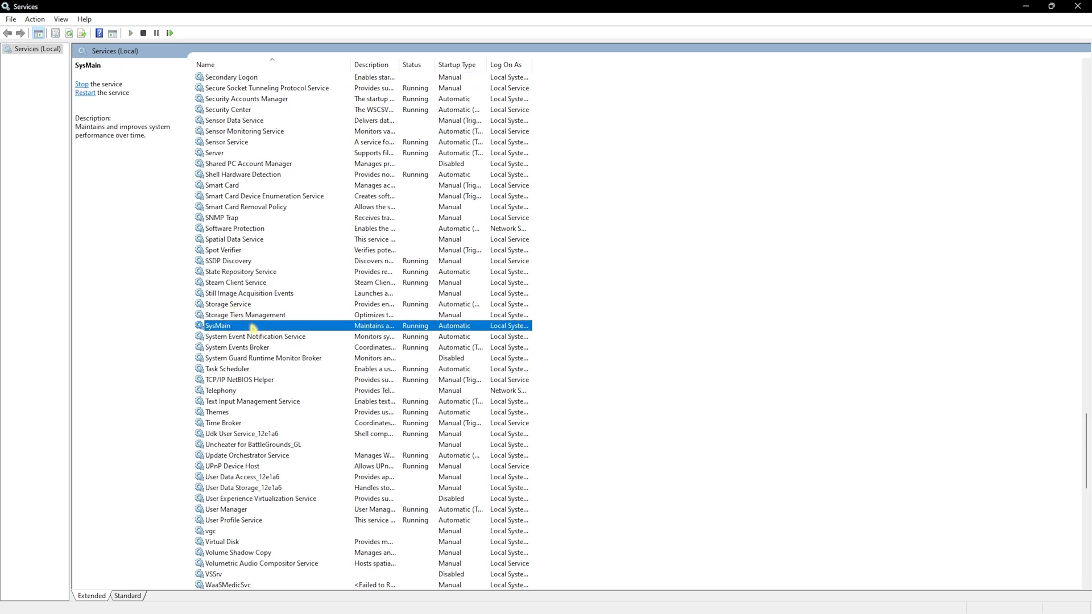
pyautogui.rightClick(216, 325)
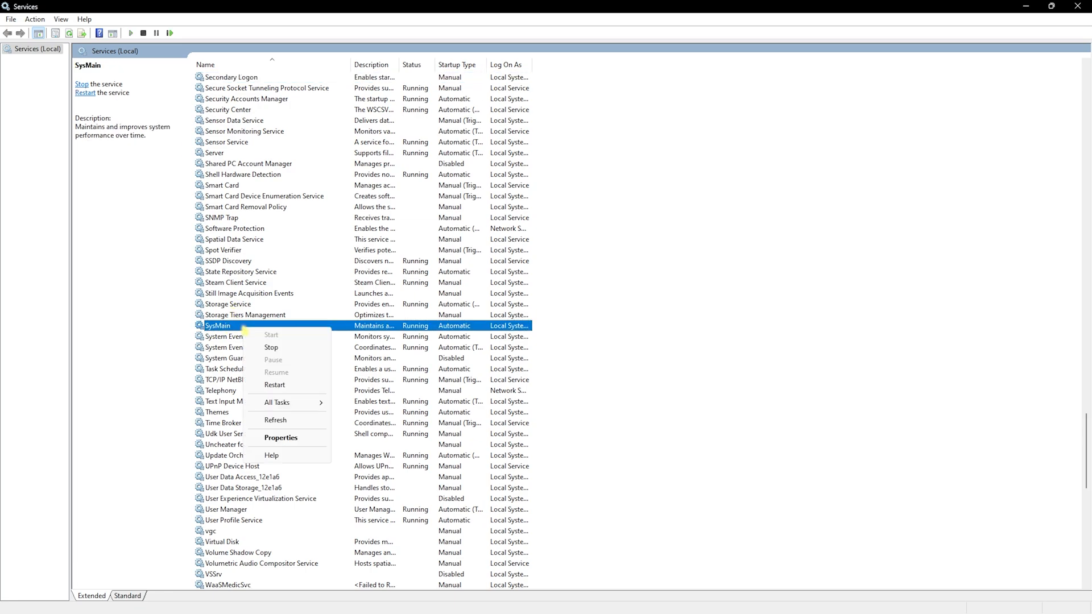
pyautogui.click(272, 348)
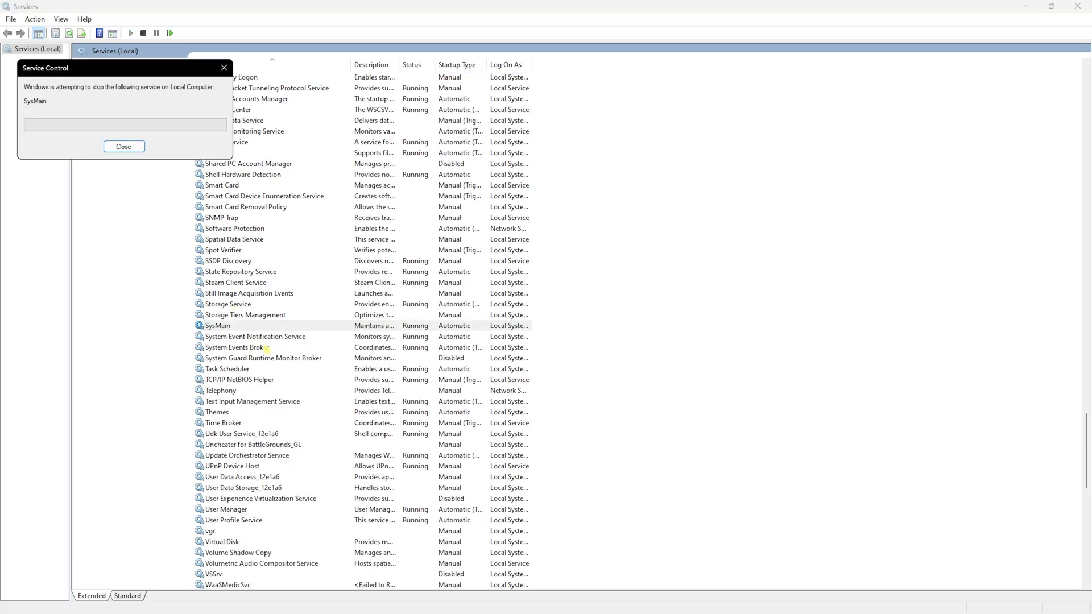
pyautogui.click(124, 147)
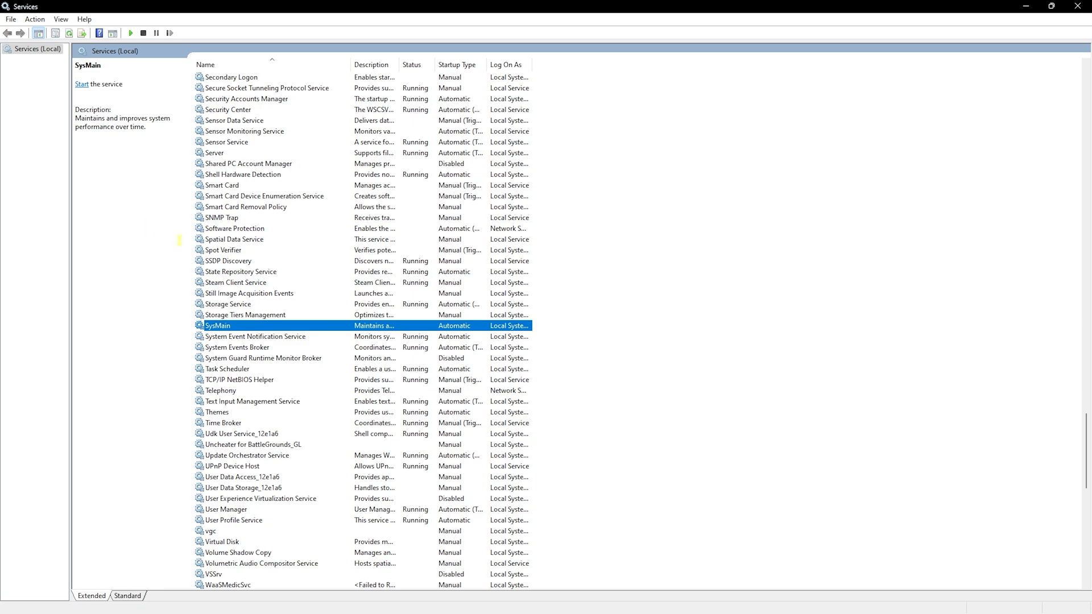
pyautogui.moveTo(304, 322)
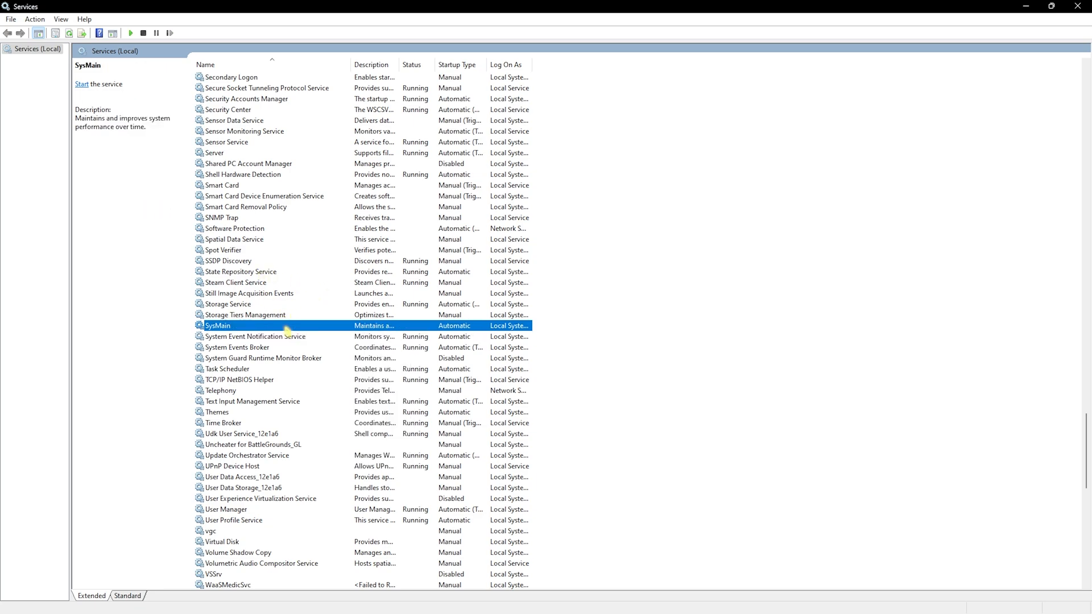
# Set SysMain's startup type to Disabled in its properties and apply it.
pyautogui.doubleClick(216, 325)
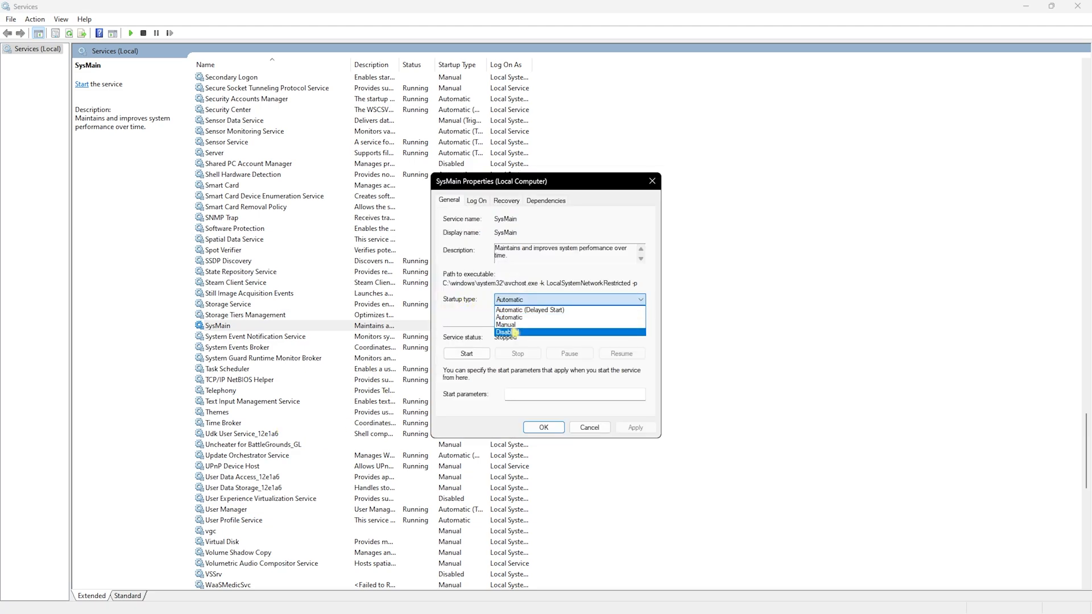
pyautogui.click(505, 332)
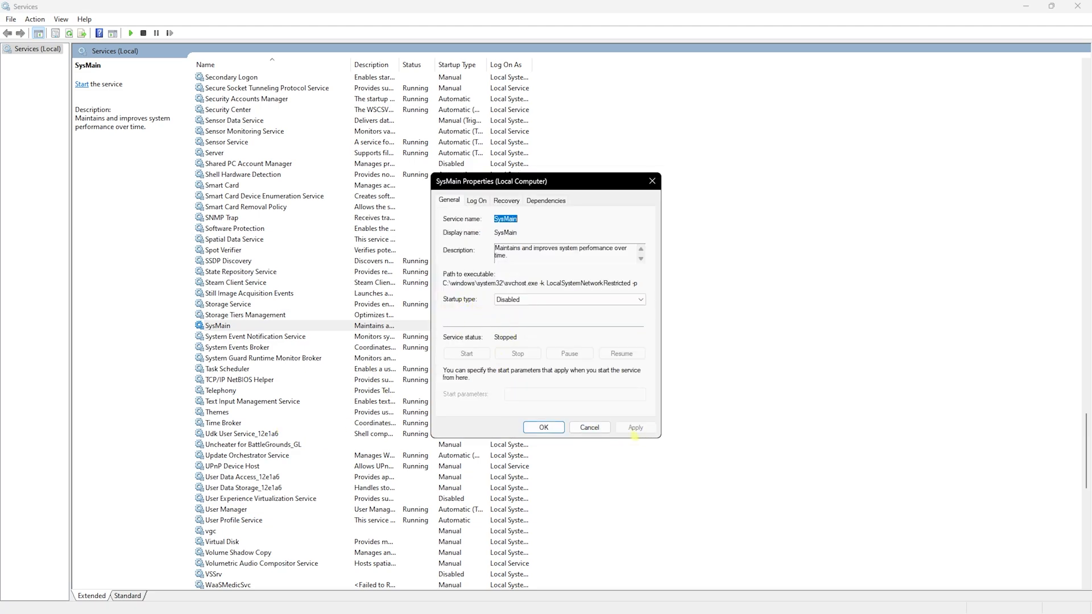
pyautogui.click(543, 427)
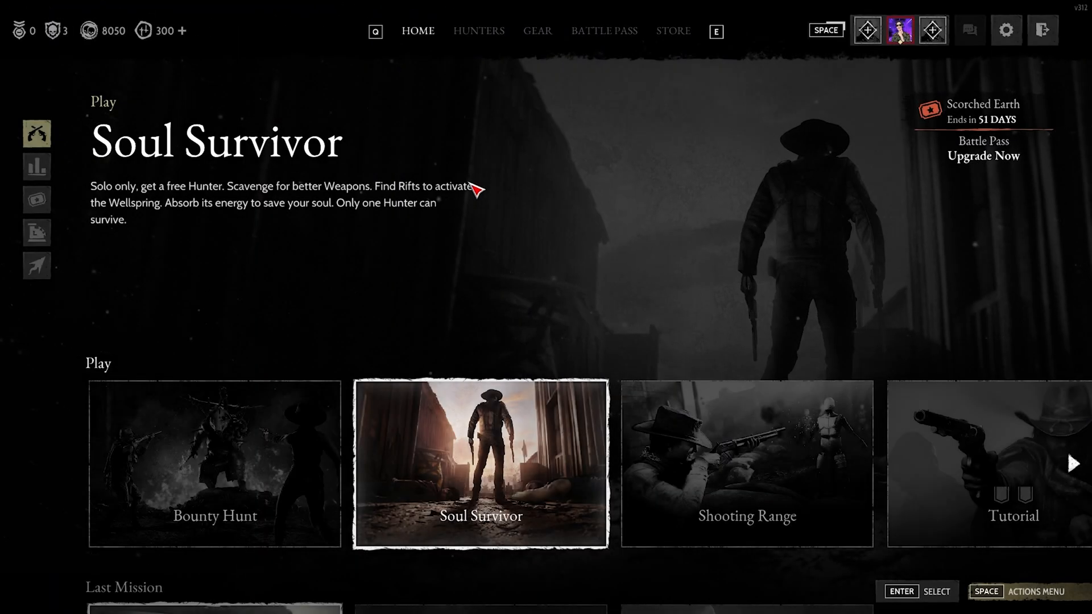
pyautogui.click(1005, 30)
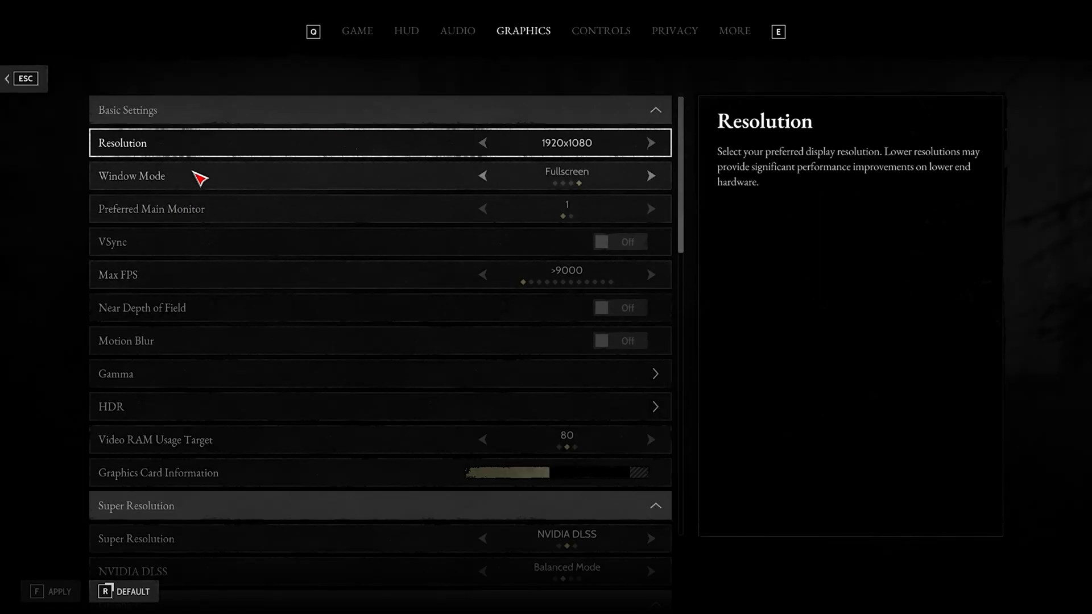
pyautogui.moveTo(327, 142)
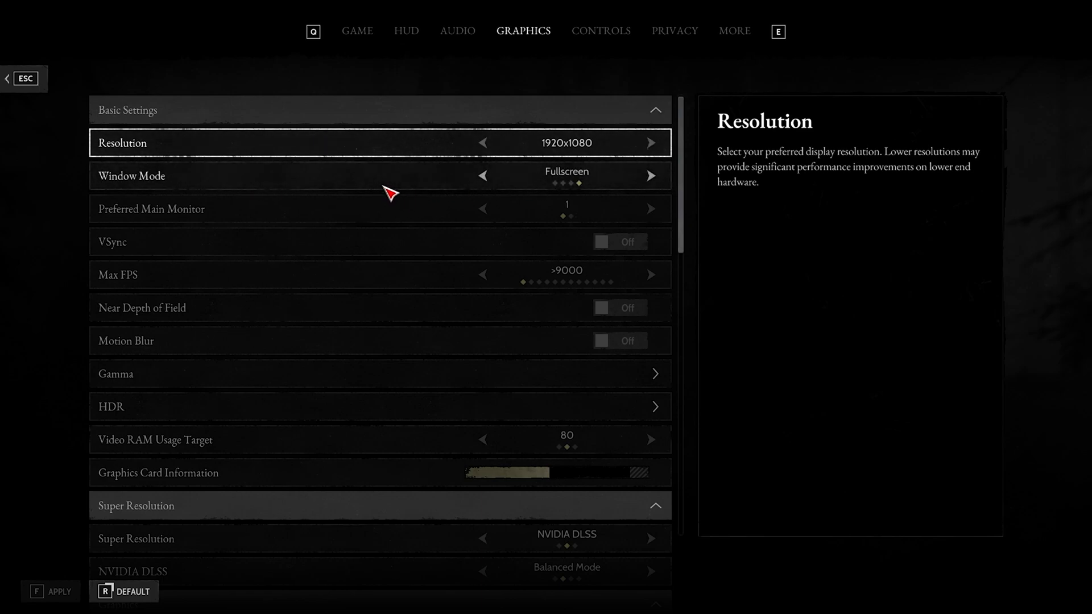
pyautogui.moveTo(586, 217)
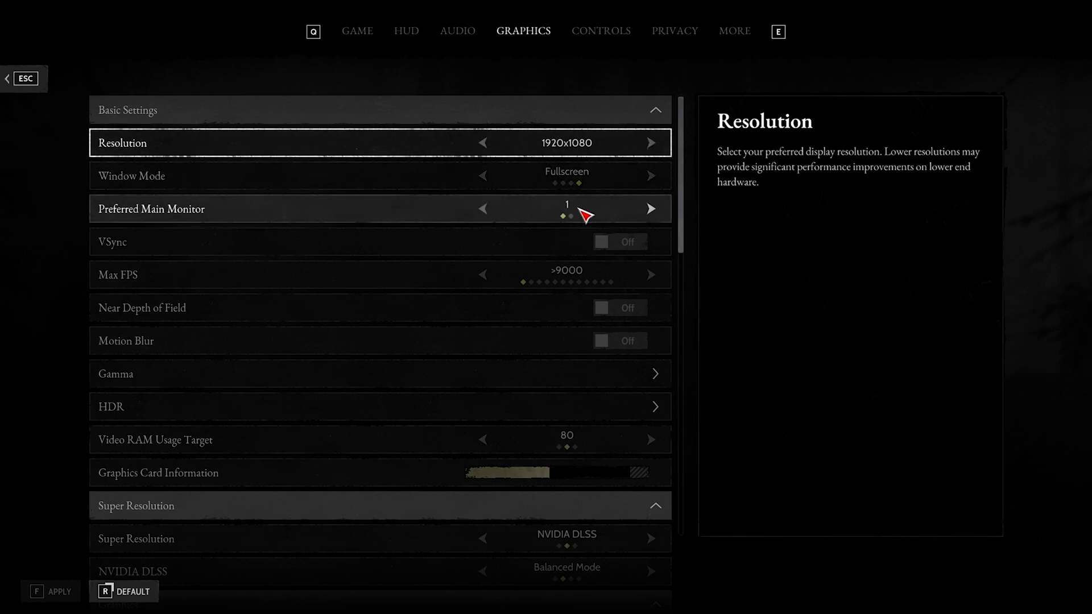
pyautogui.moveTo(536, 248)
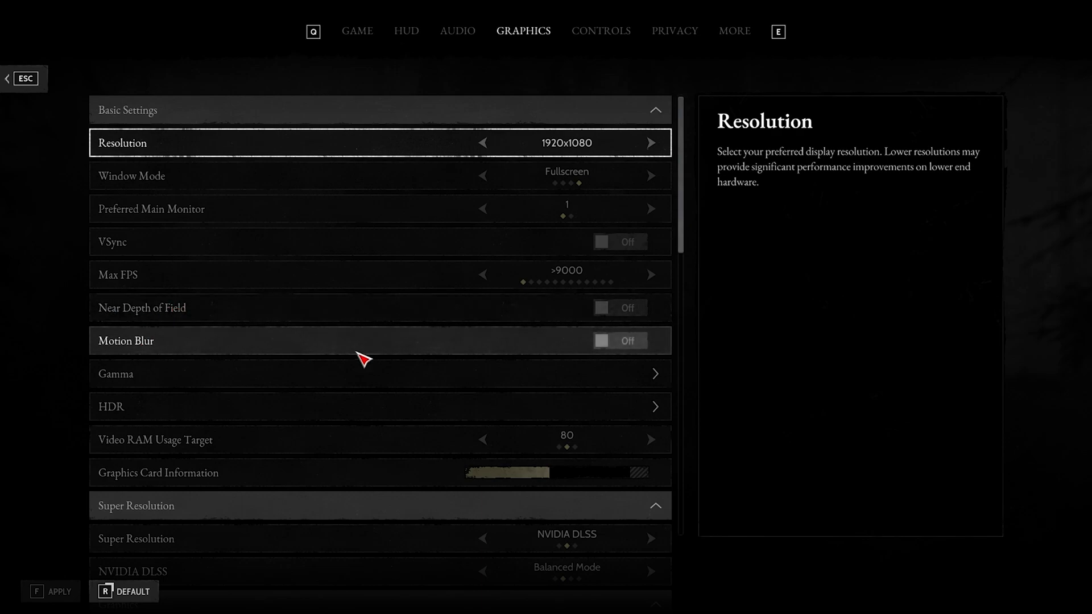
pyautogui.moveTo(159, 402)
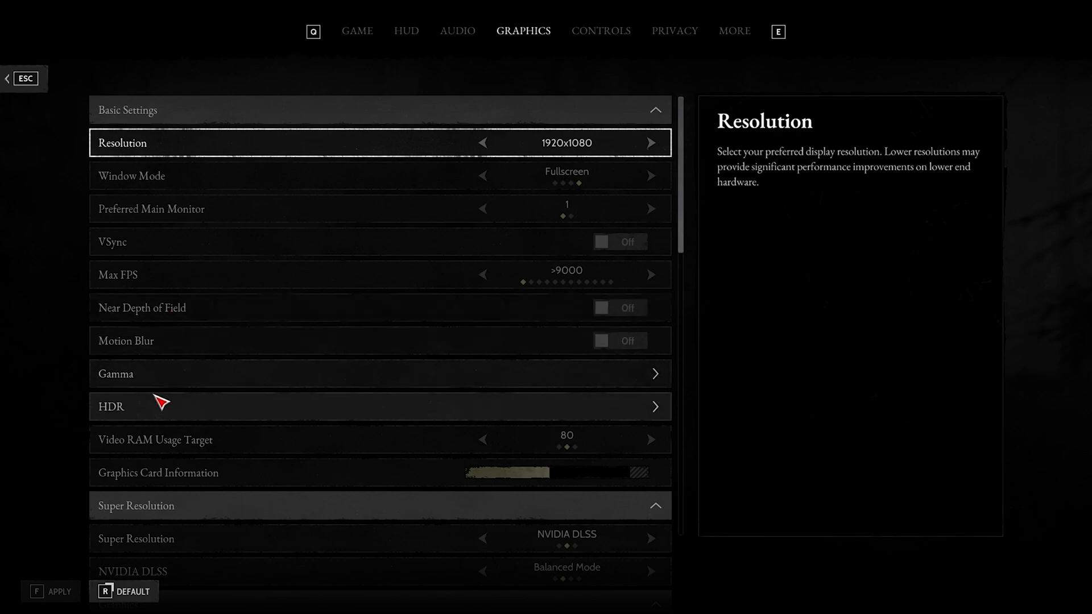
pyautogui.click(380, 373)
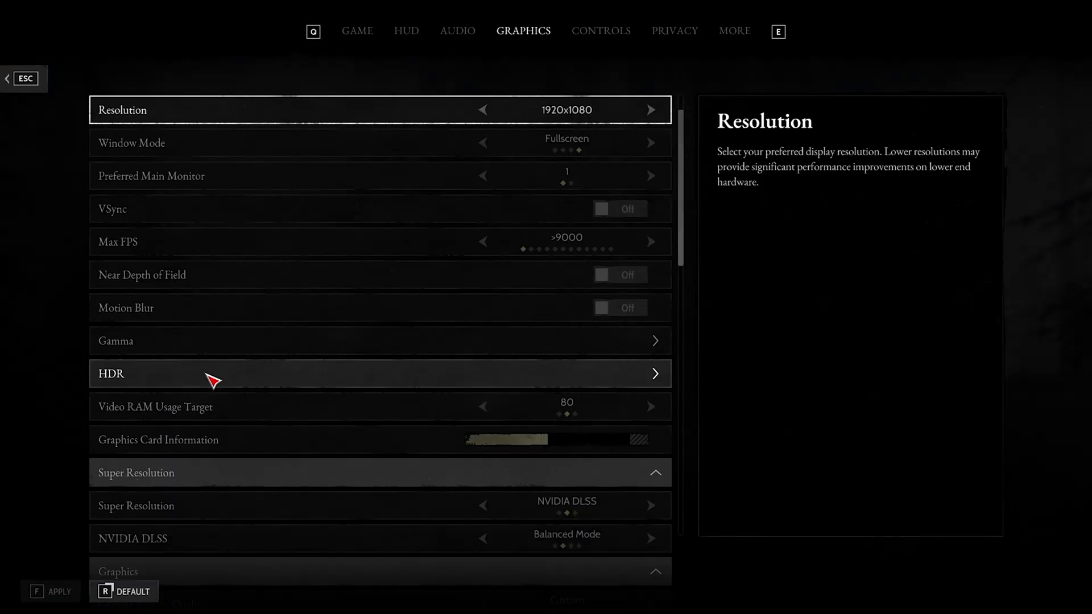
pyautogui.click(380, 373)
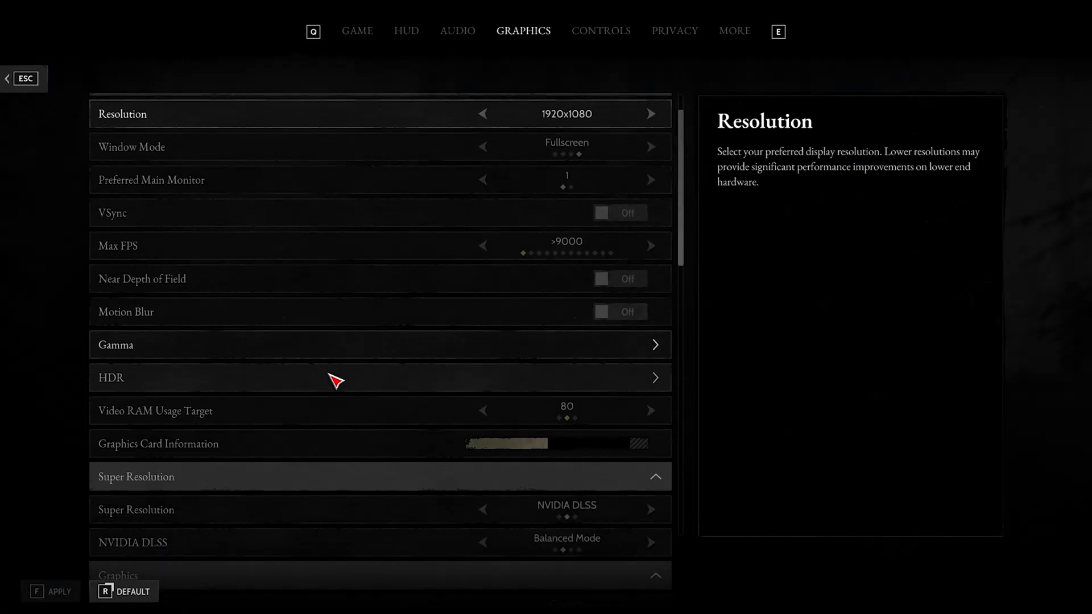
pyautogui.scroll(-3)
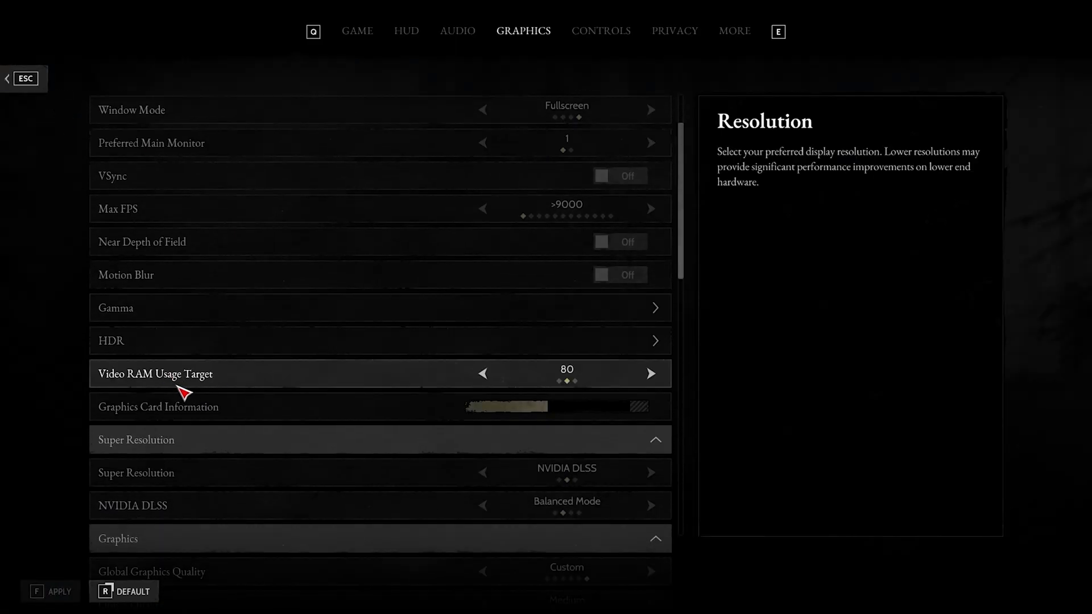
pyautogui.moveTo(561, 393)
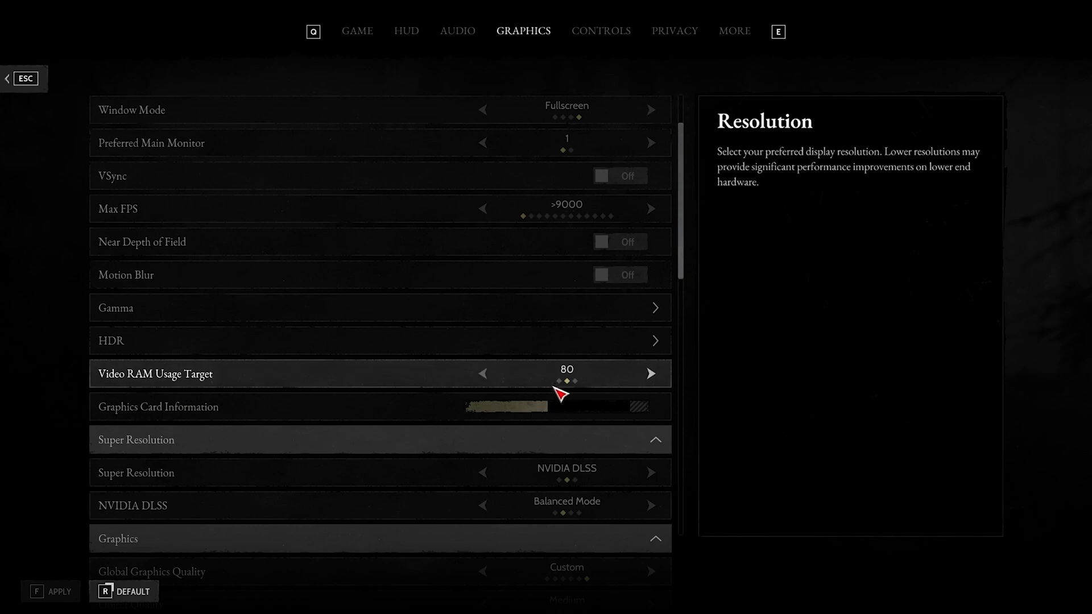
pyautogui.click(483, 373)
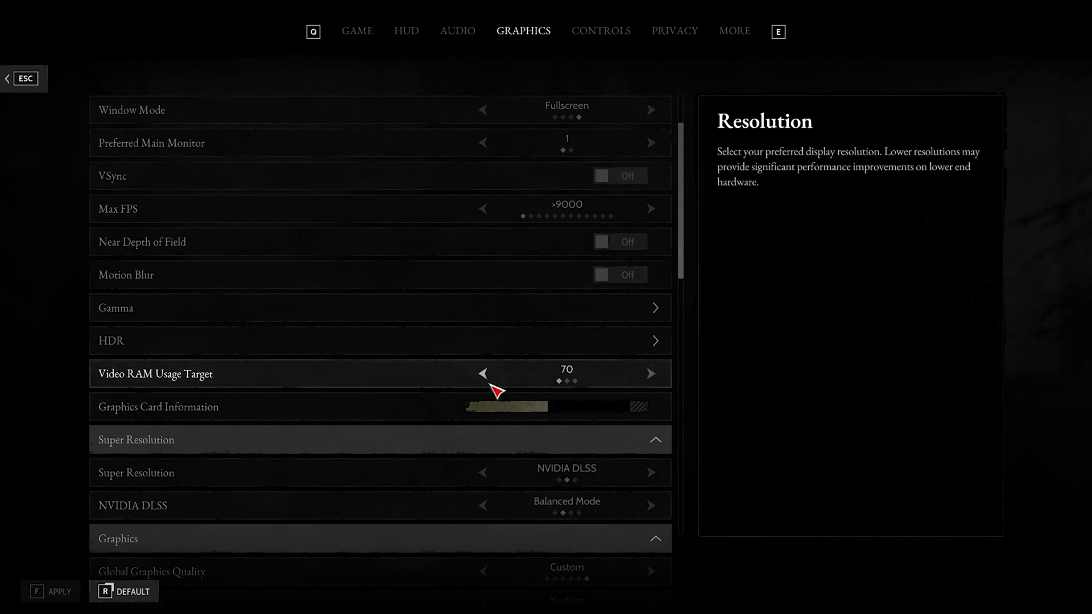
pyautogui.click(651, 373)
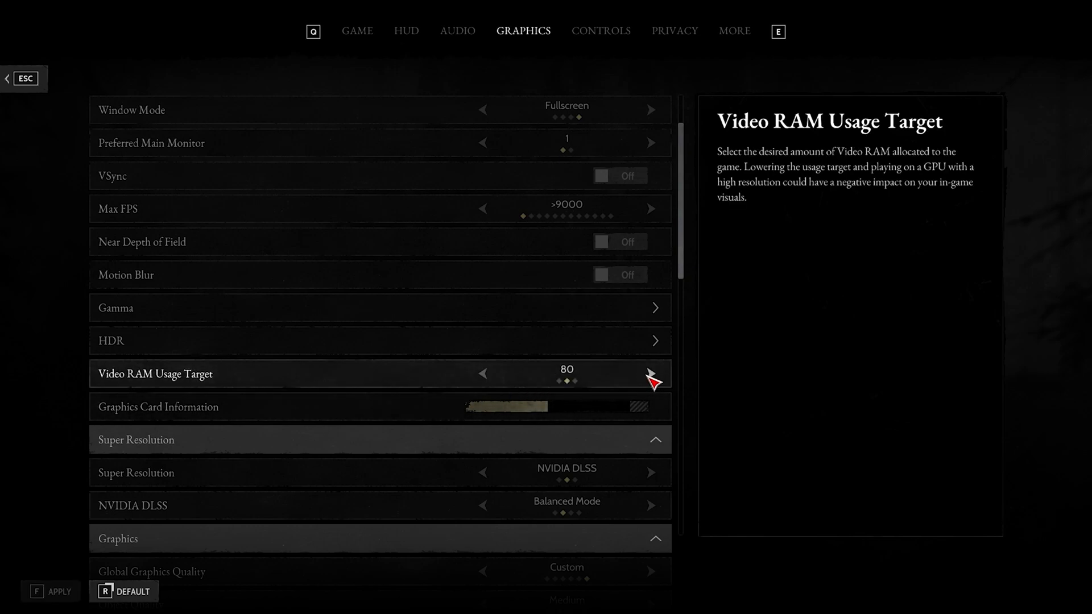
pyautogui.click(650, 373)
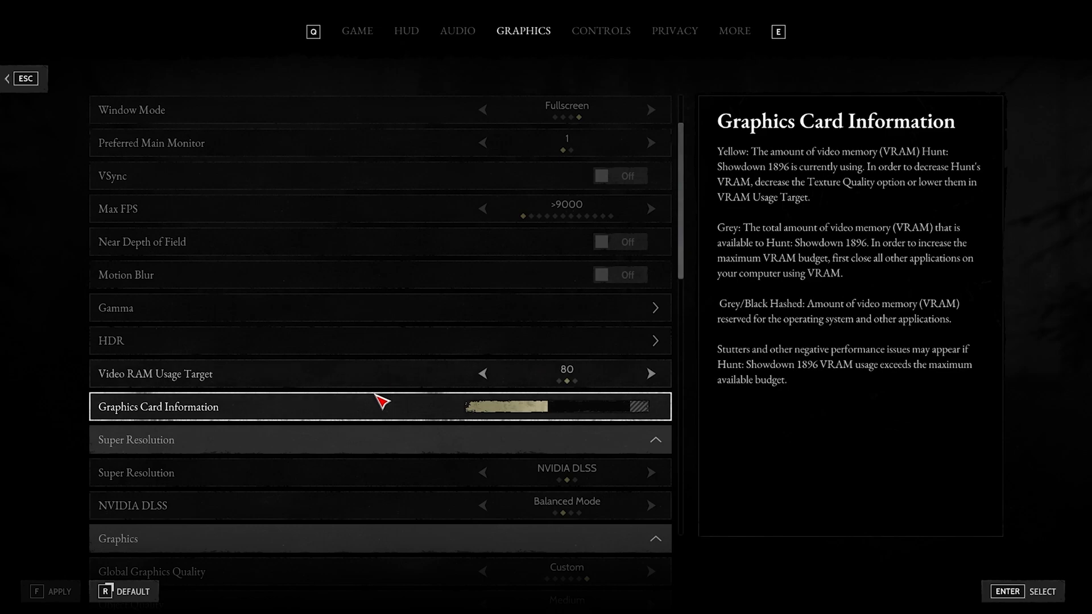
pyautogui.scroll(-3)
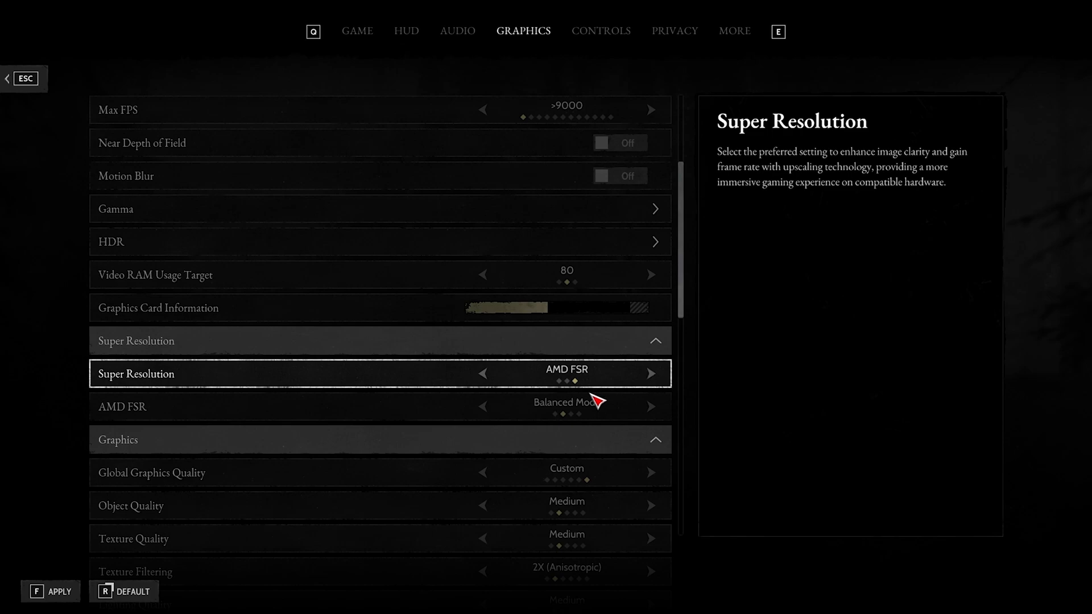
pyautogui.click(481, 375)
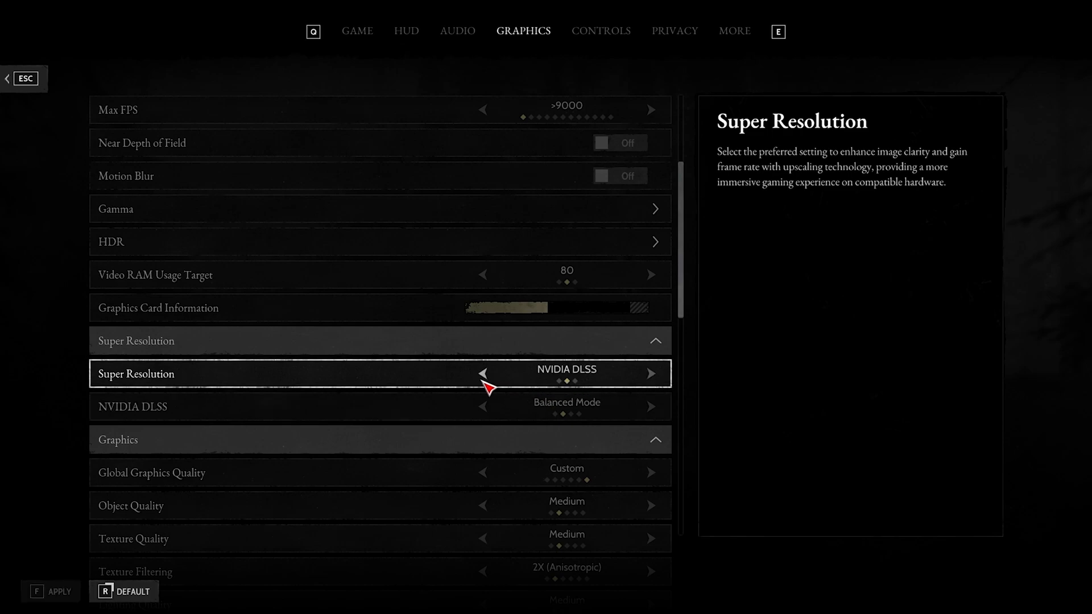
pyautogui.click(651, 407)
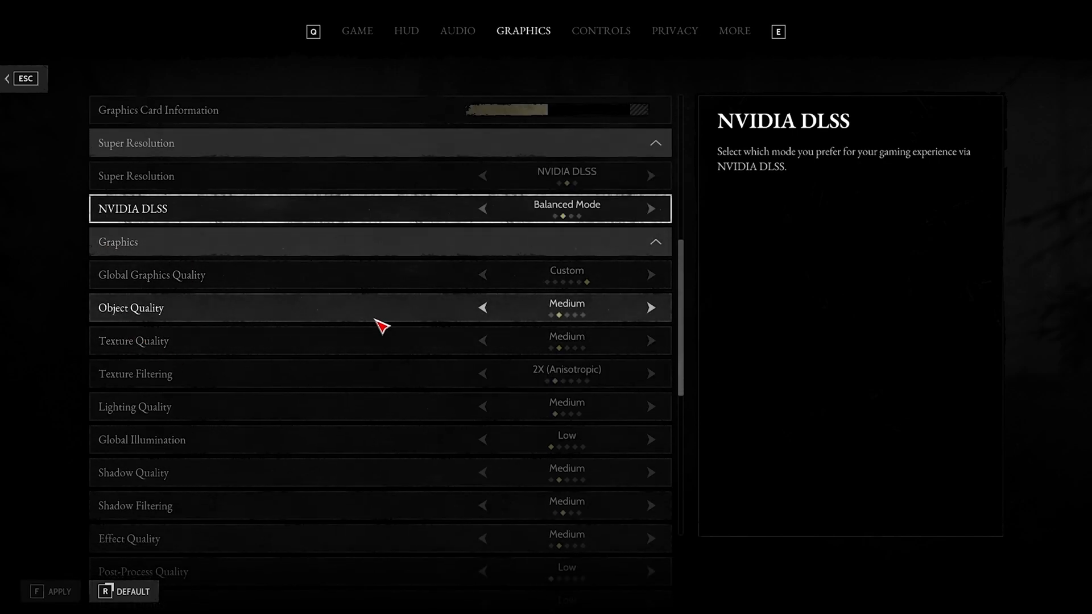
pyautogui.moveTo(476, 359)
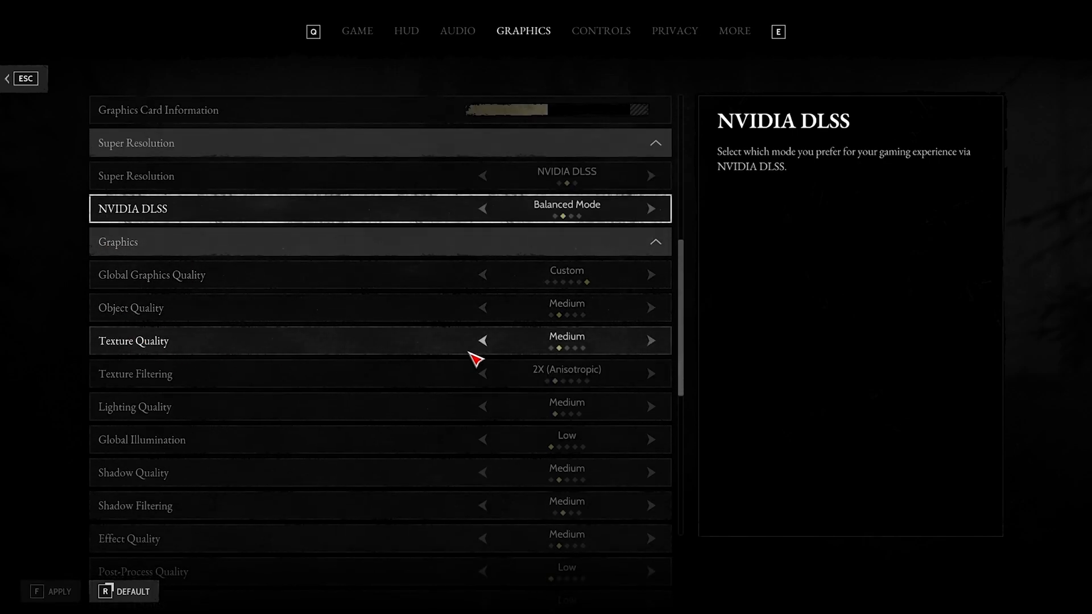
pyautogui.moveTo(165, 403)
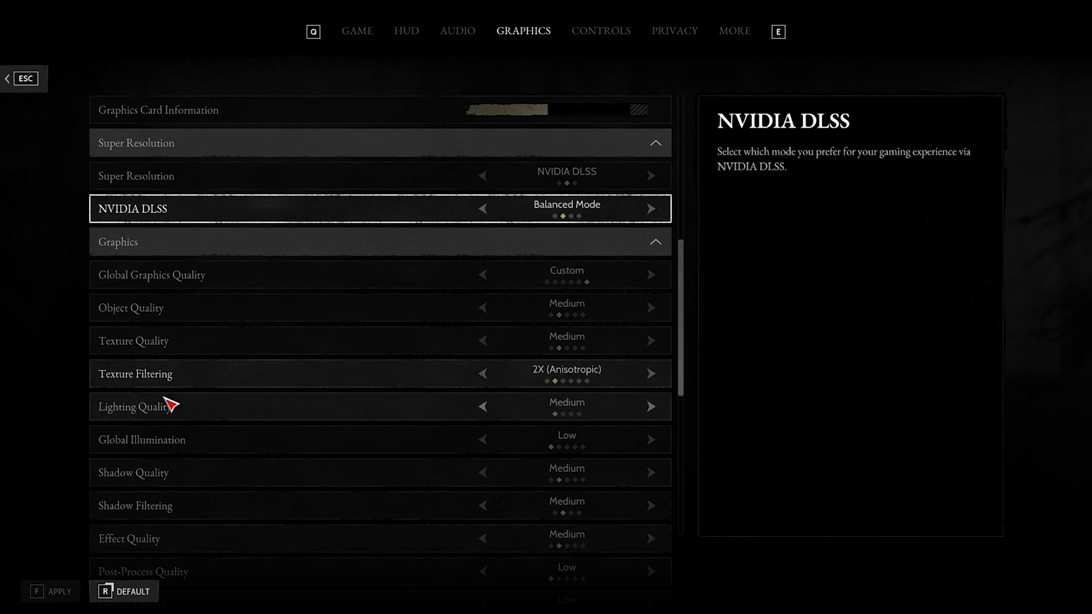
pyautogui.moveTo(293, 446)
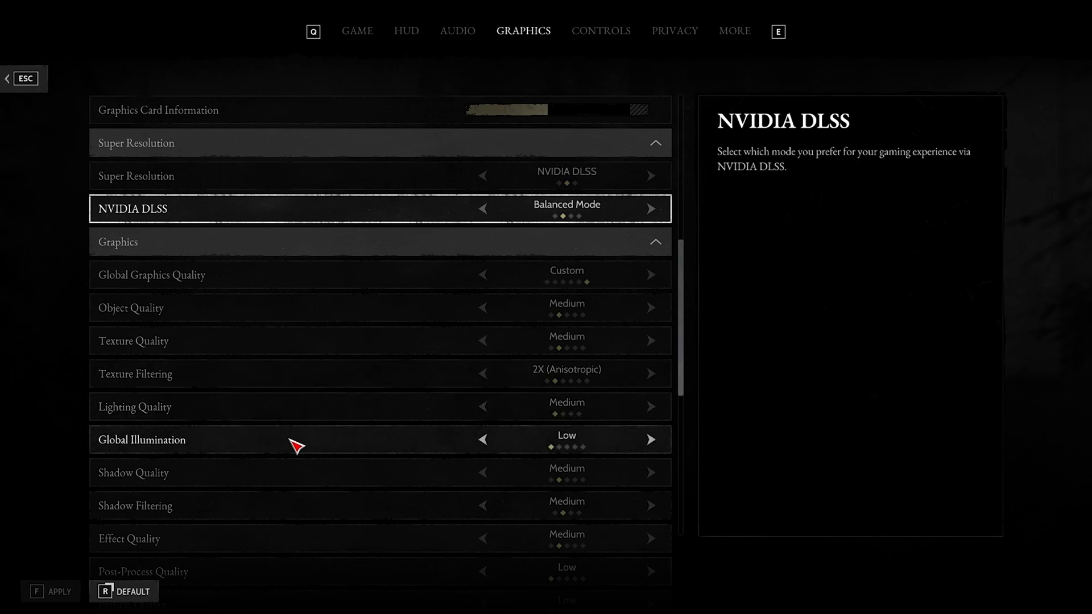
pyautogui.scroll(-3)
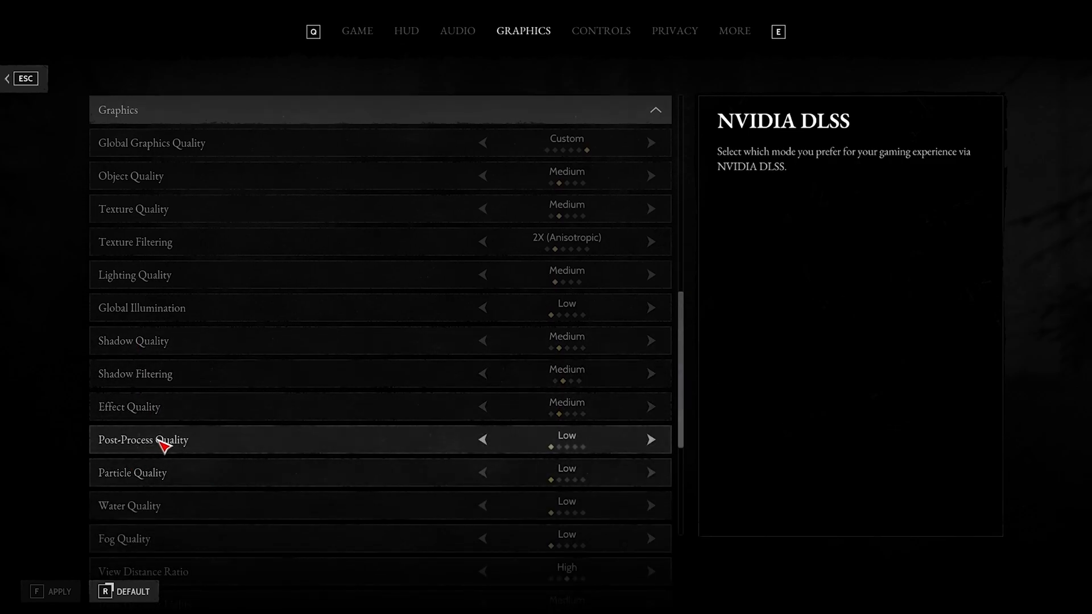
pyautogui.moveTo(277, 499)
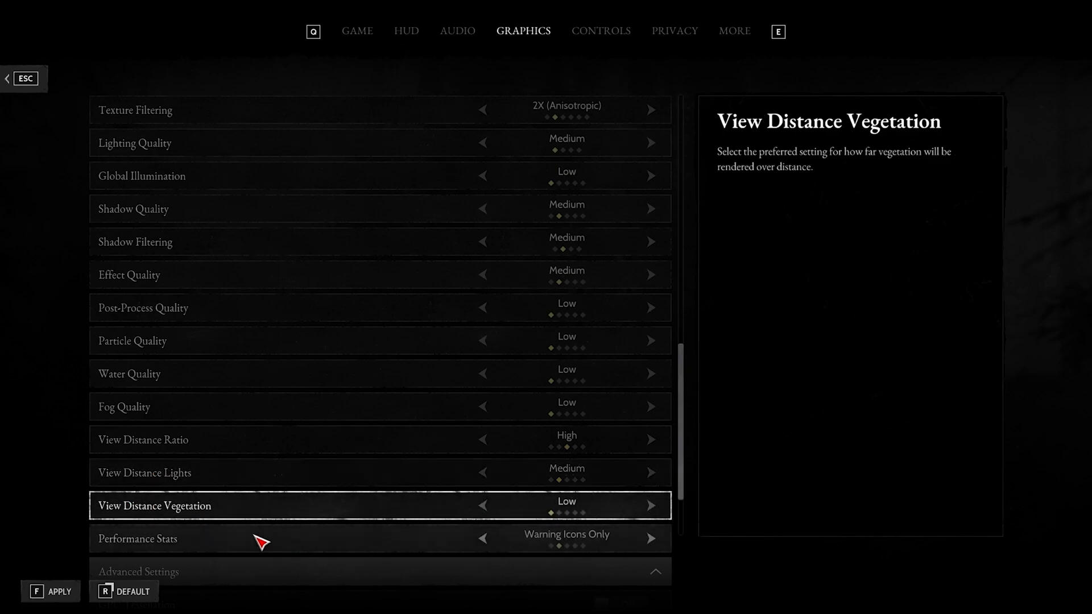
pyautogui.scroll(-3)
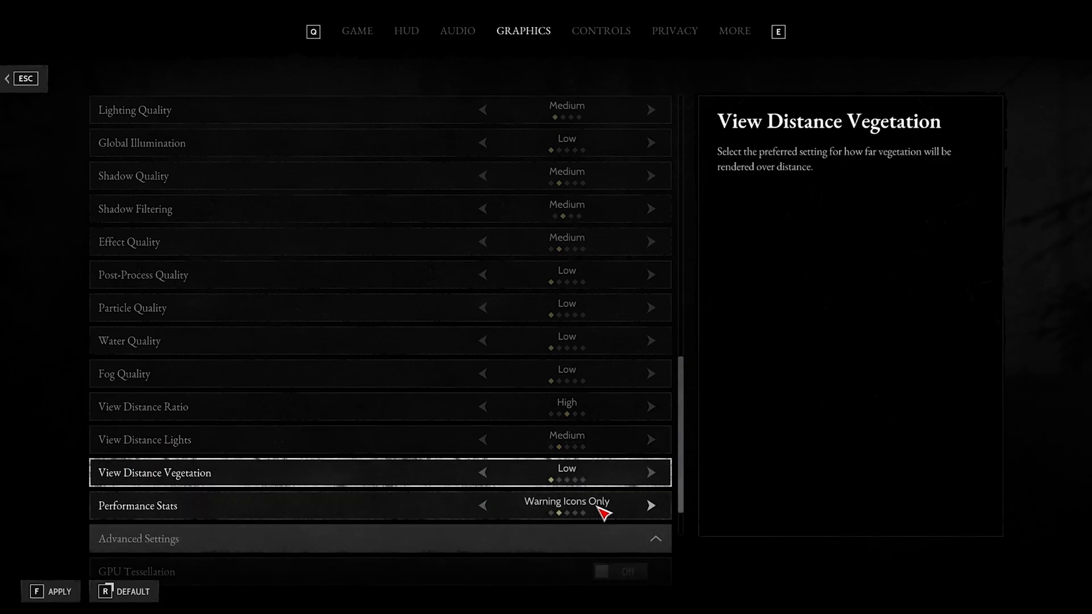
pyautogui.scroll(-3)
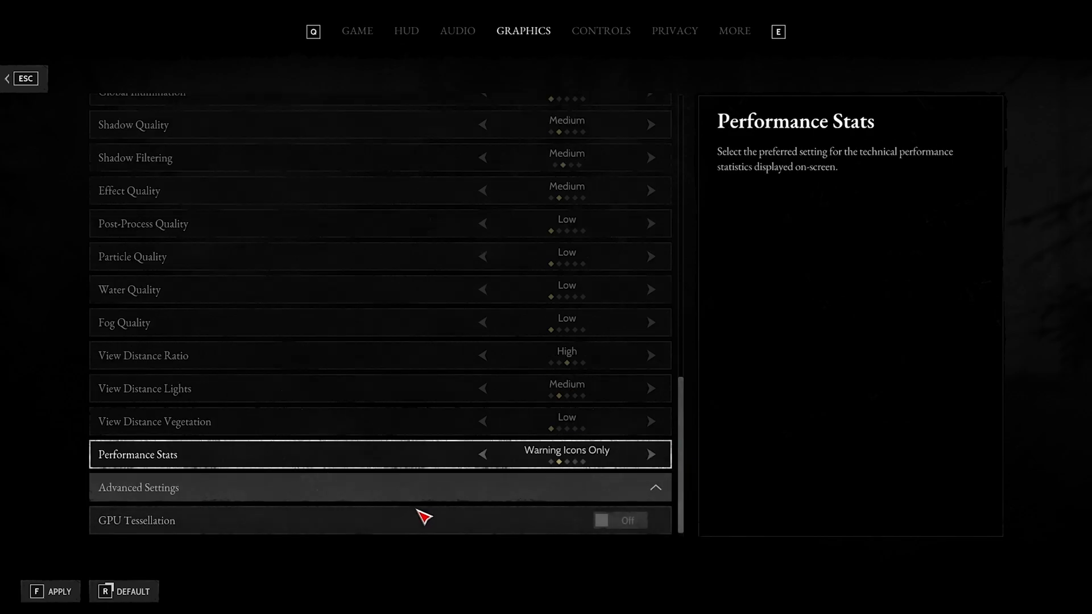
pyautogui.click(50, 591)
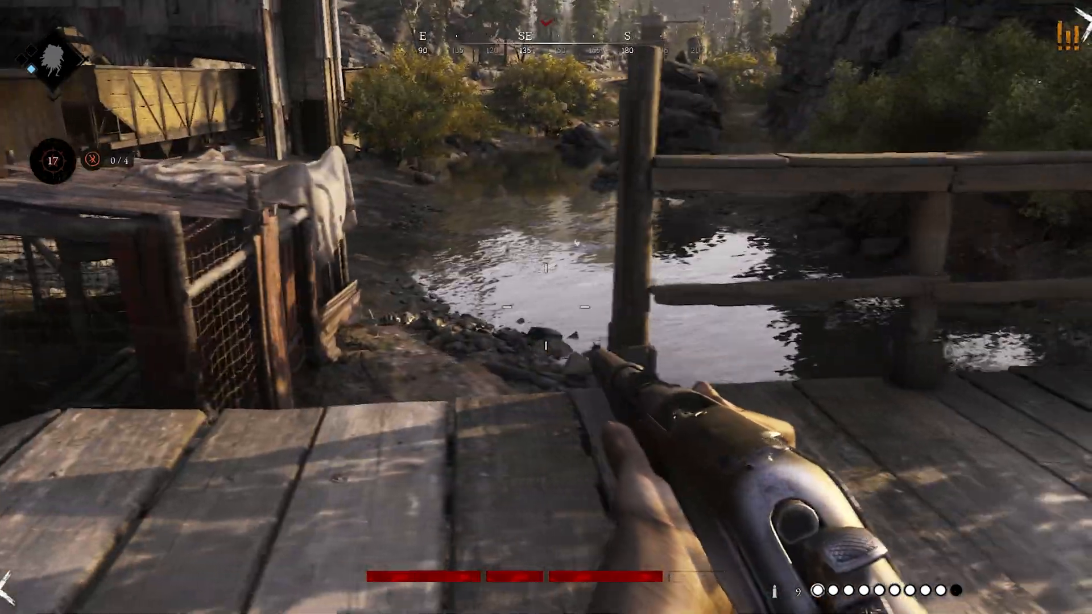
pyautogui.moveTo(546, 307)
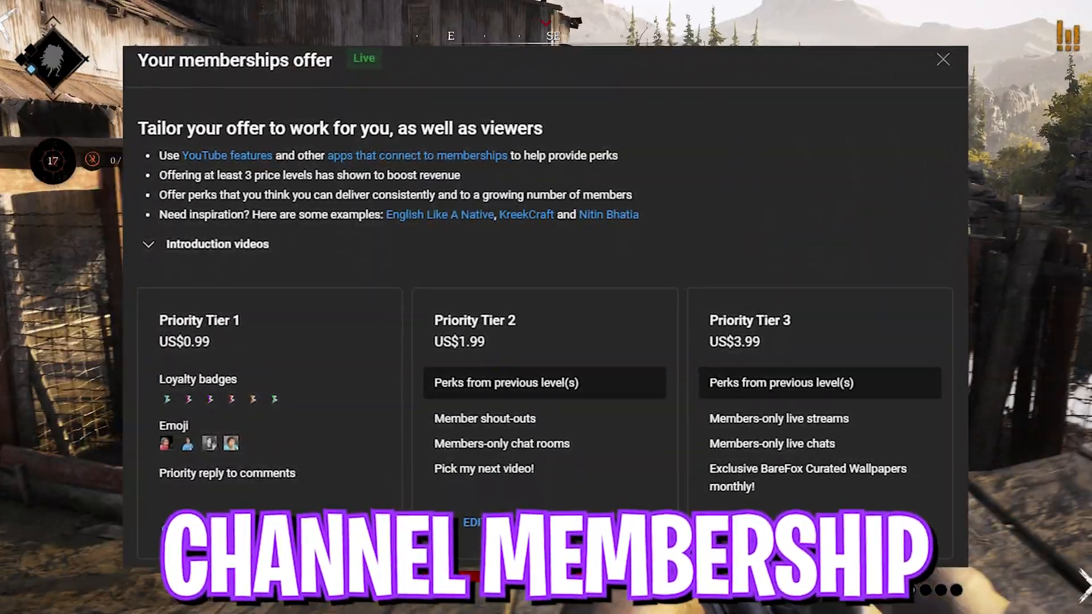
# Exit the settings and head into a live match to test performance.
pyautogui.click(943, 59)
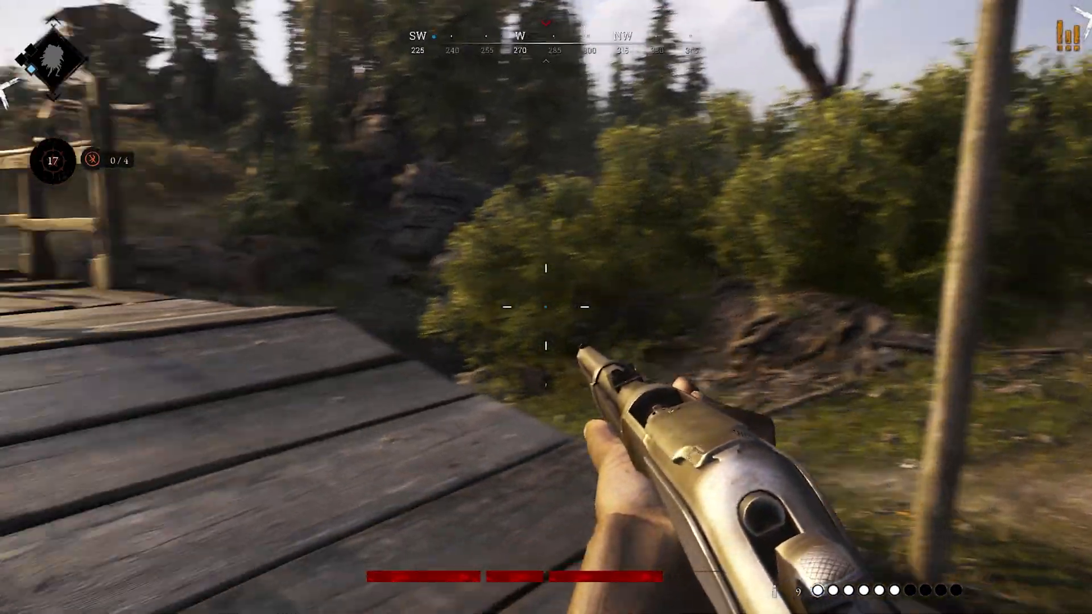